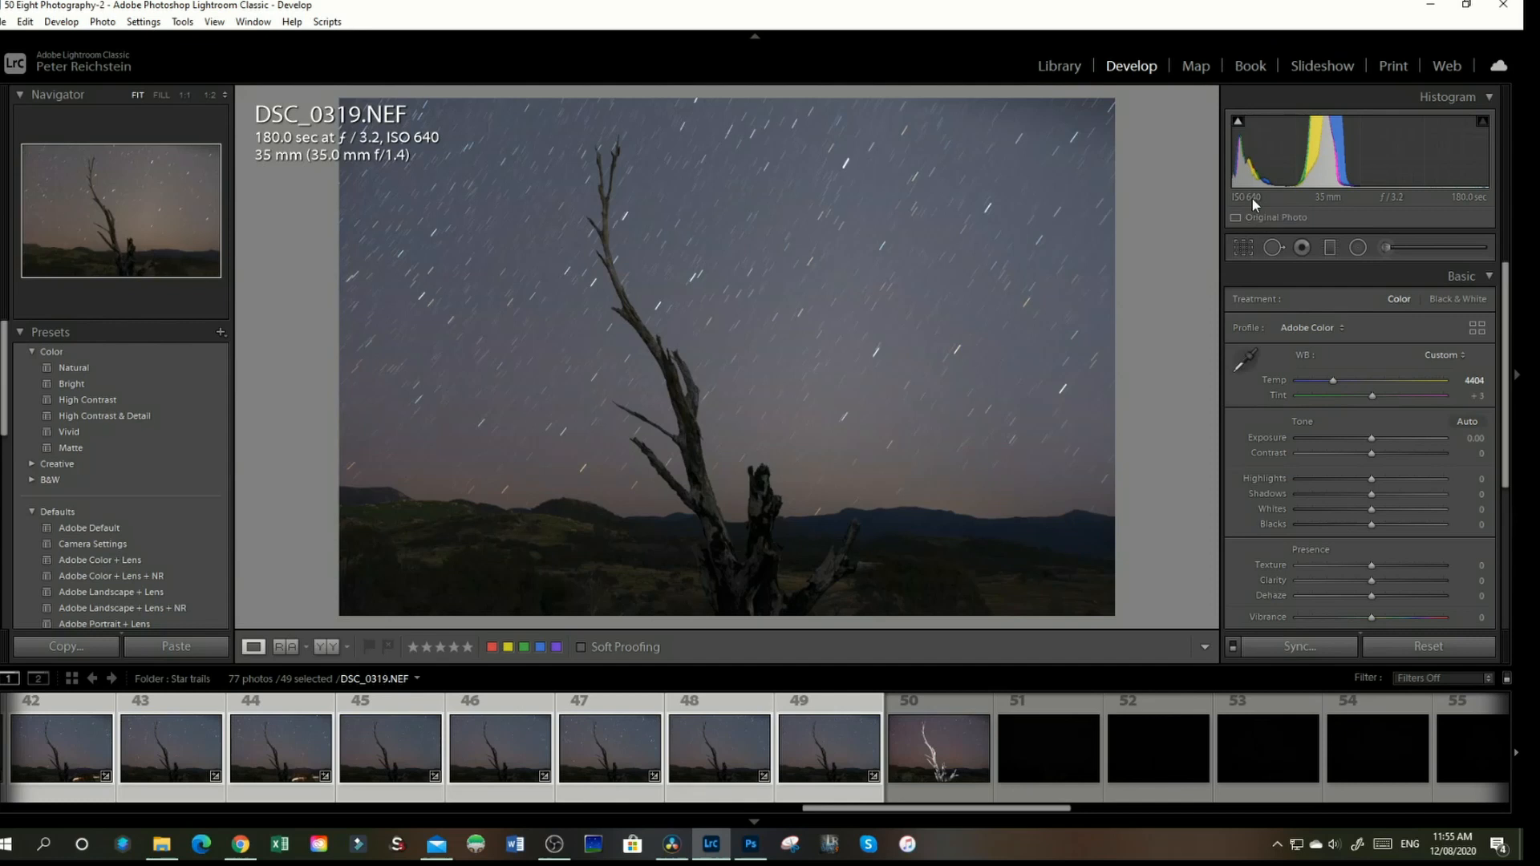
pyautogui.moveTo(1328, 198)
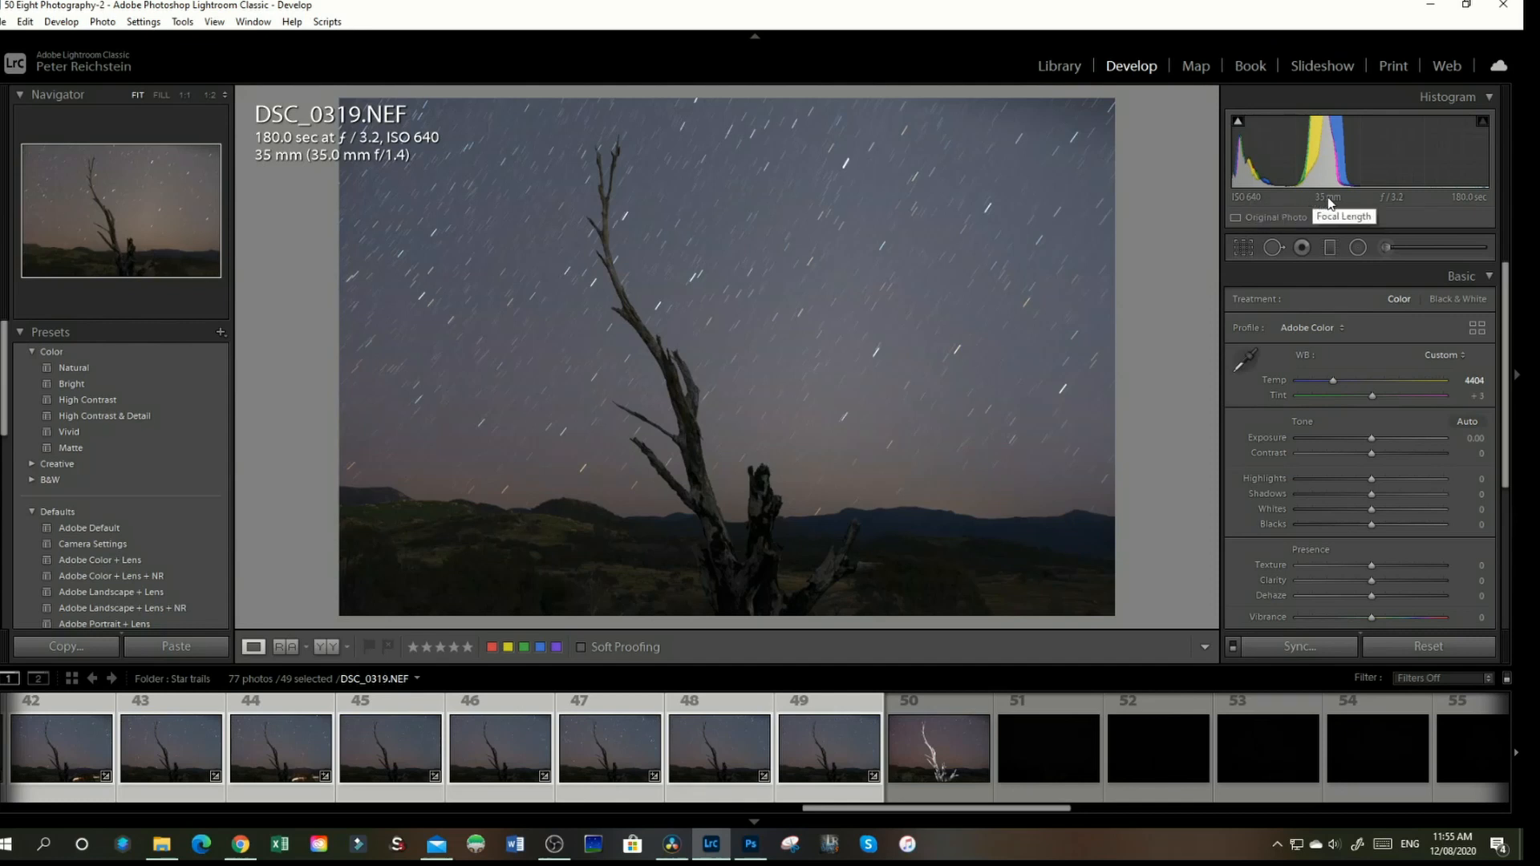
pyautogui.moveTo(1402, 199)
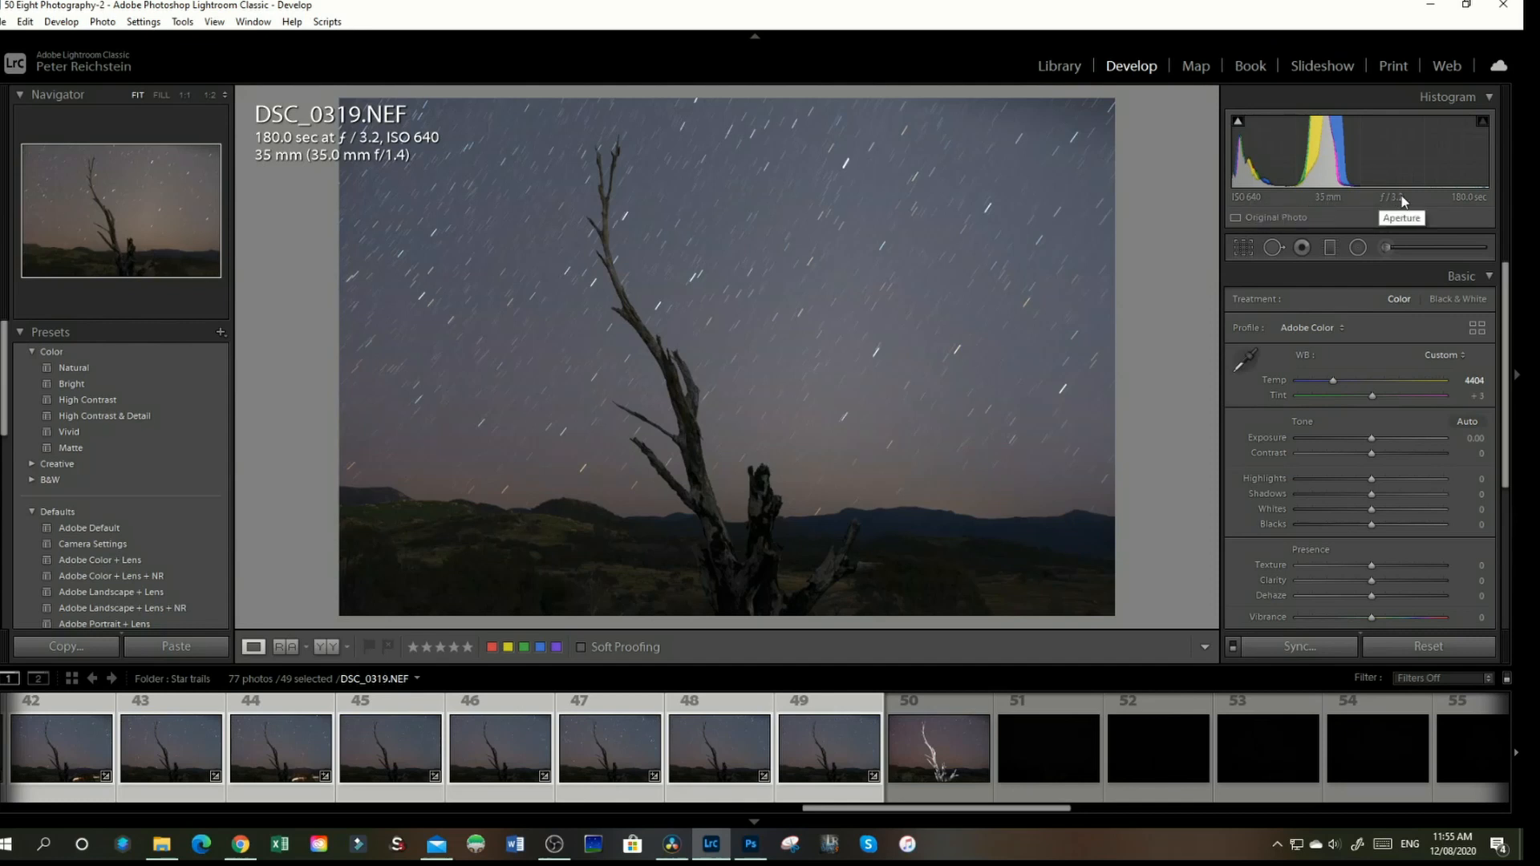
pyautogui.moveTo(1478, 202)
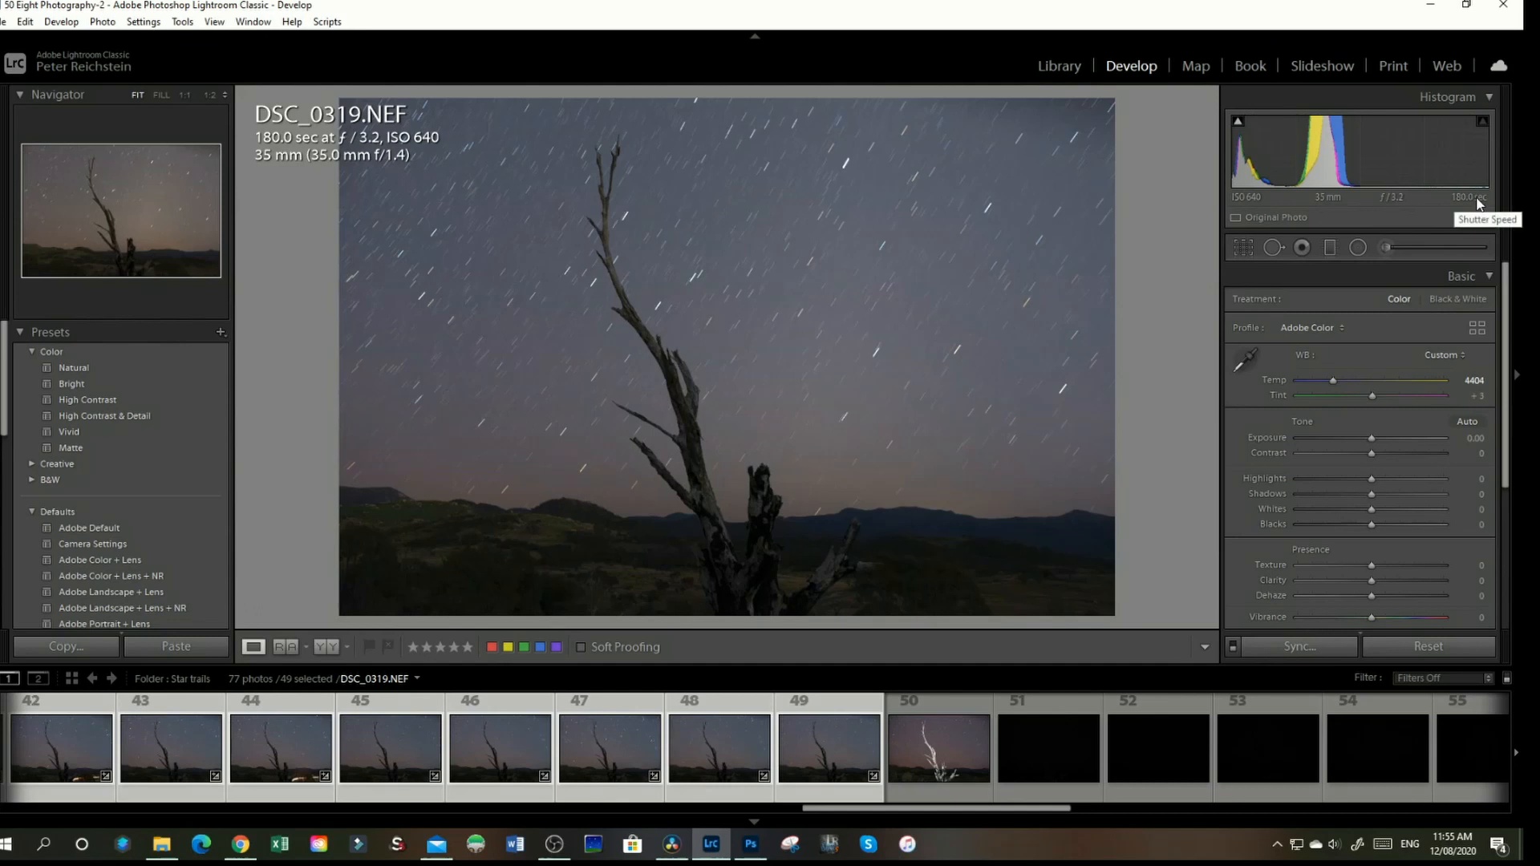
pyautogui.moveTo(1388, 207)
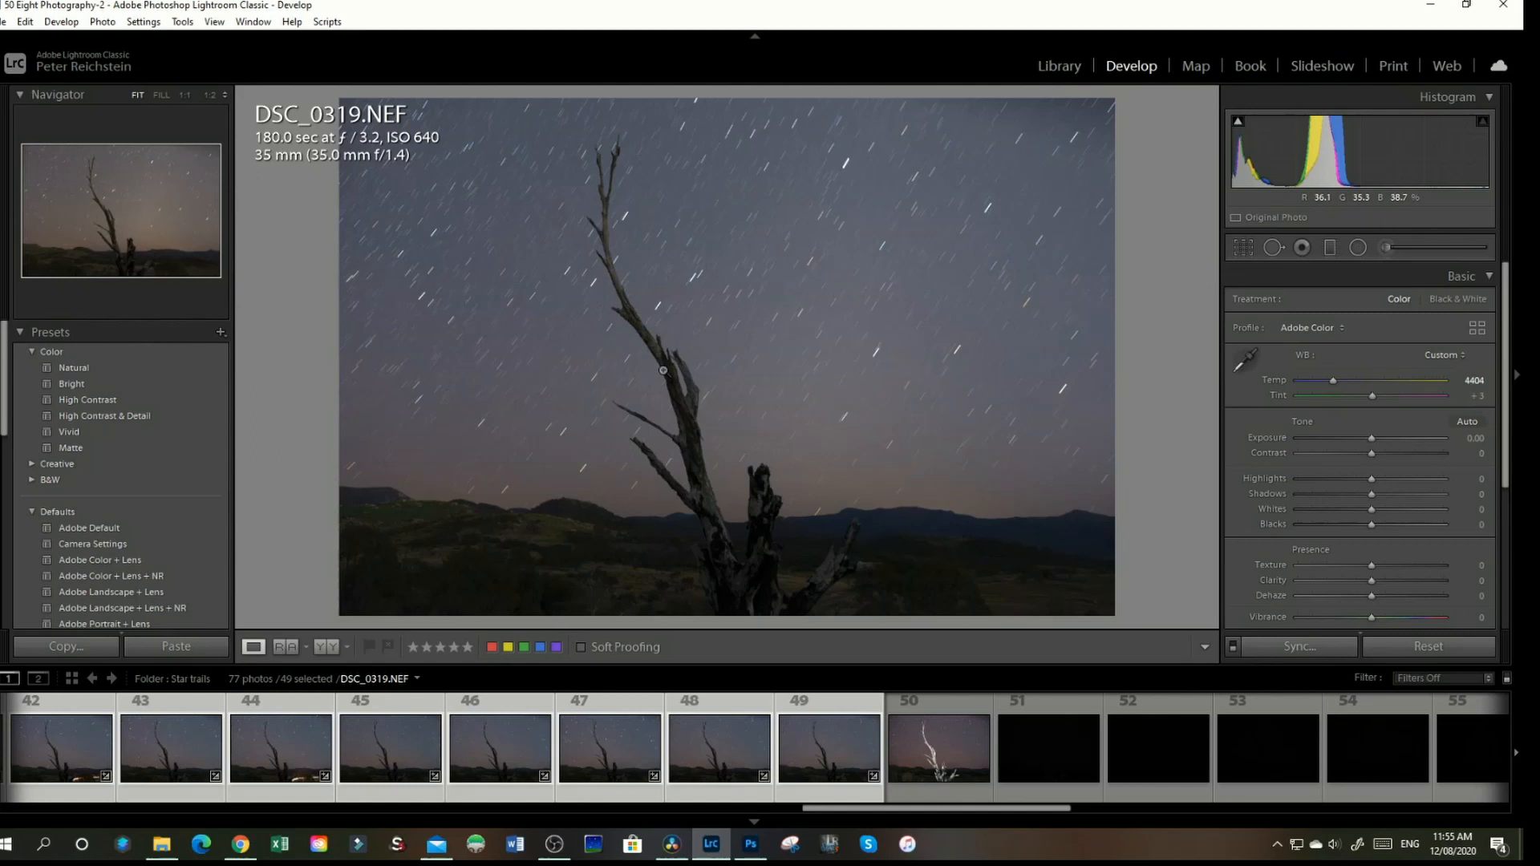
# Step: Send the 49 selected star frames from Lightroom to Photoshop as layers in one document
pyautogui.click(662, 371)
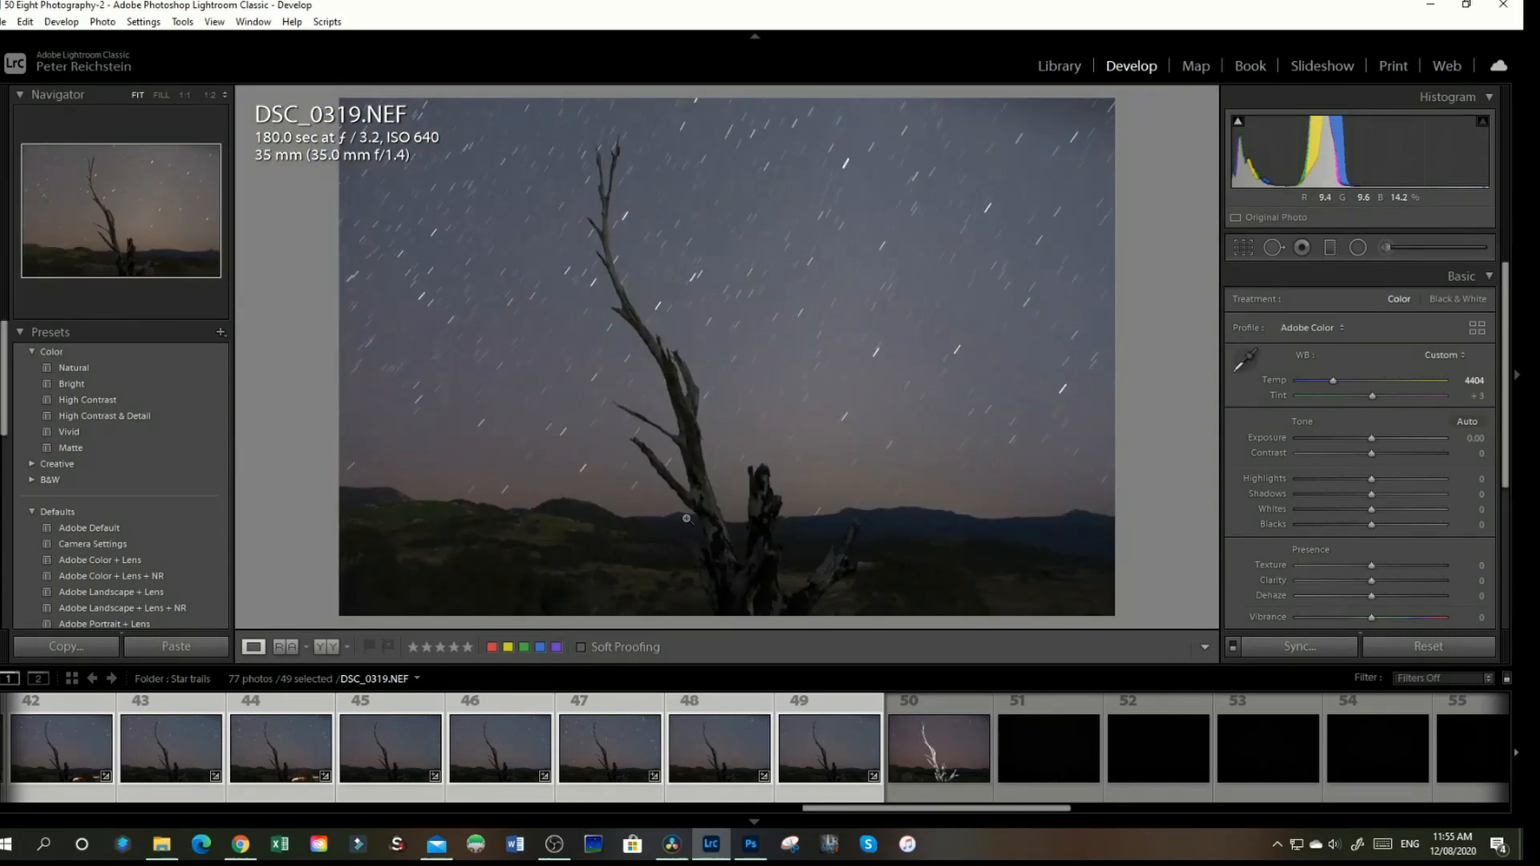
pyautogui.moveTo(941, 561)
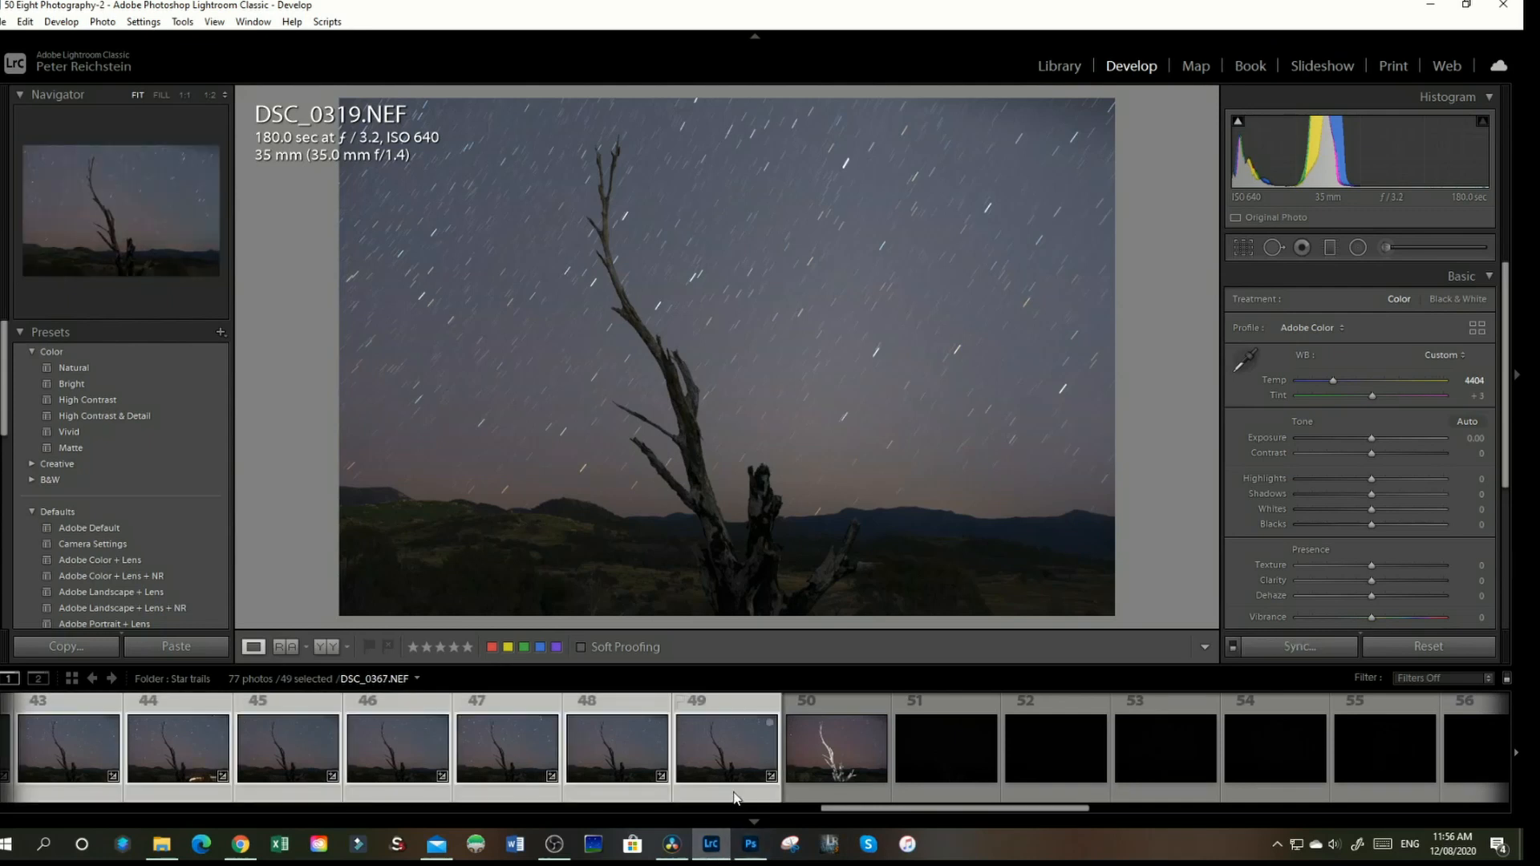
pyautogui.rightClick(736, 750)
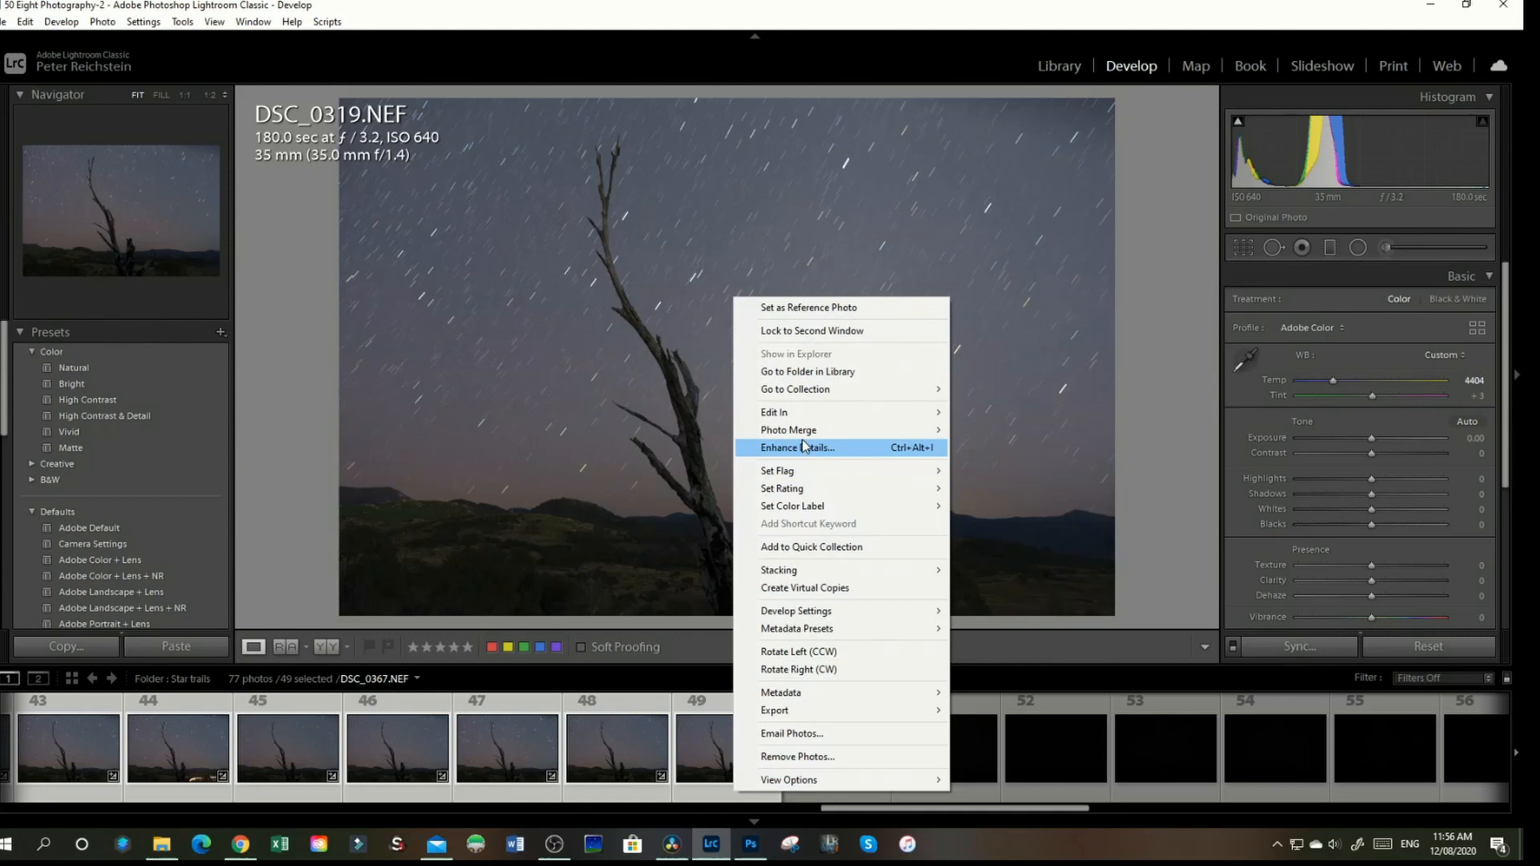
pyautogui.moveTo(773, 413)
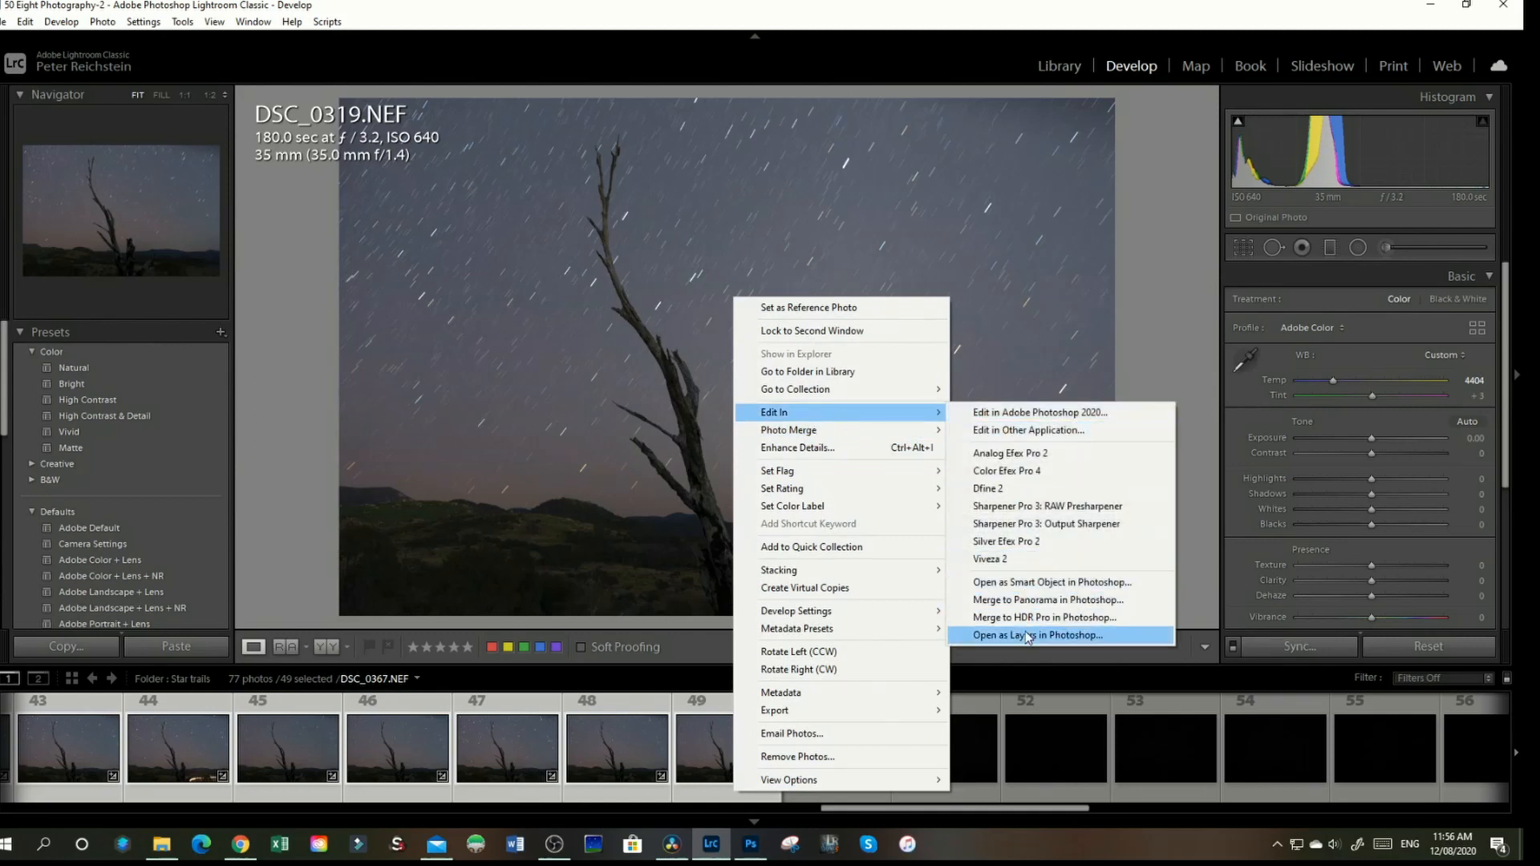
pyautogui.moveTo(1108, 298)
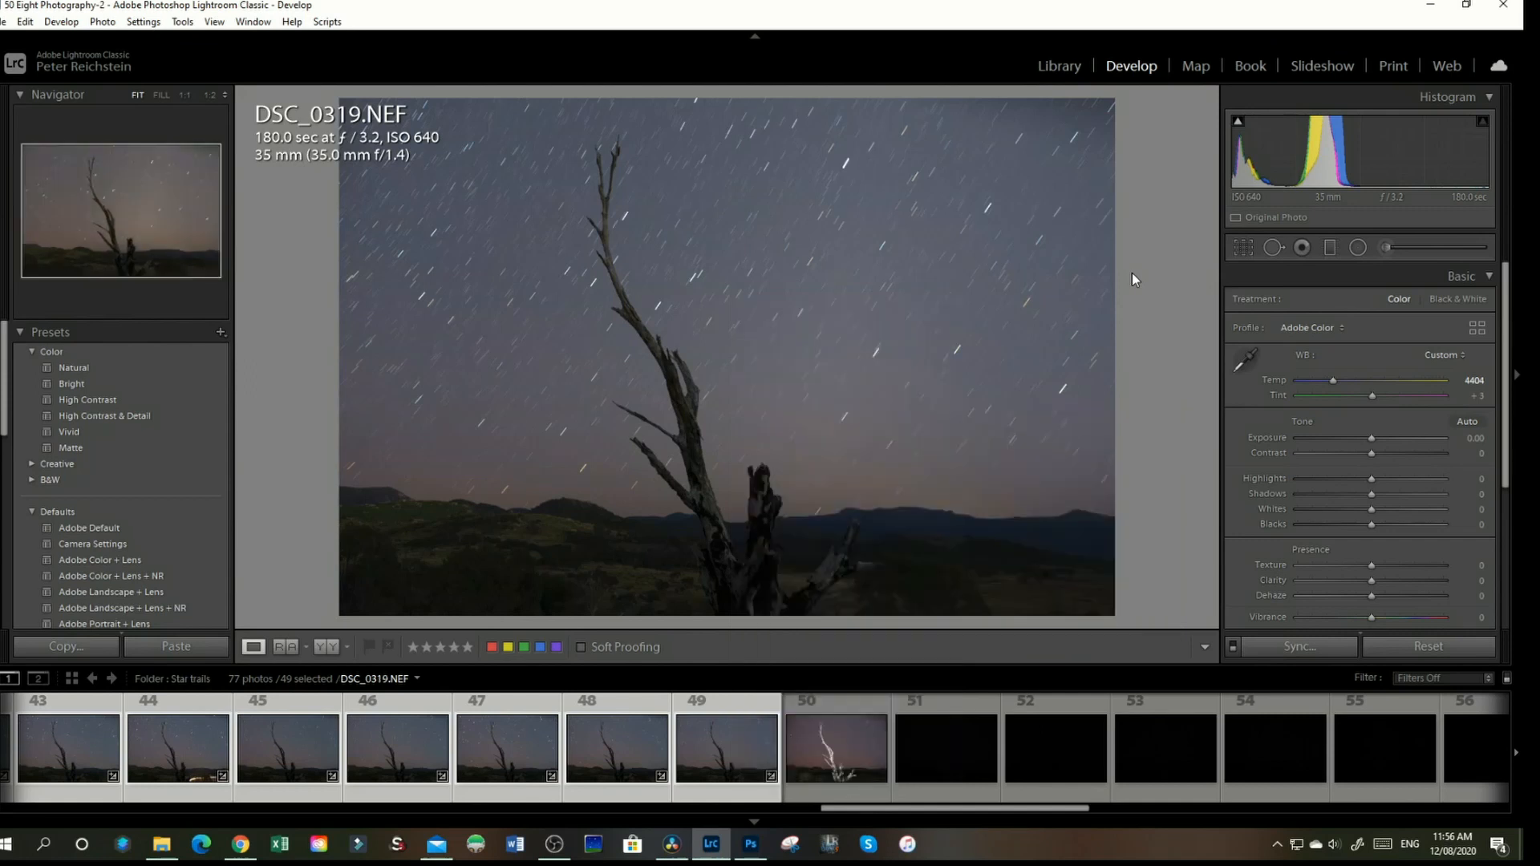
pyautogui.click(750, 842)
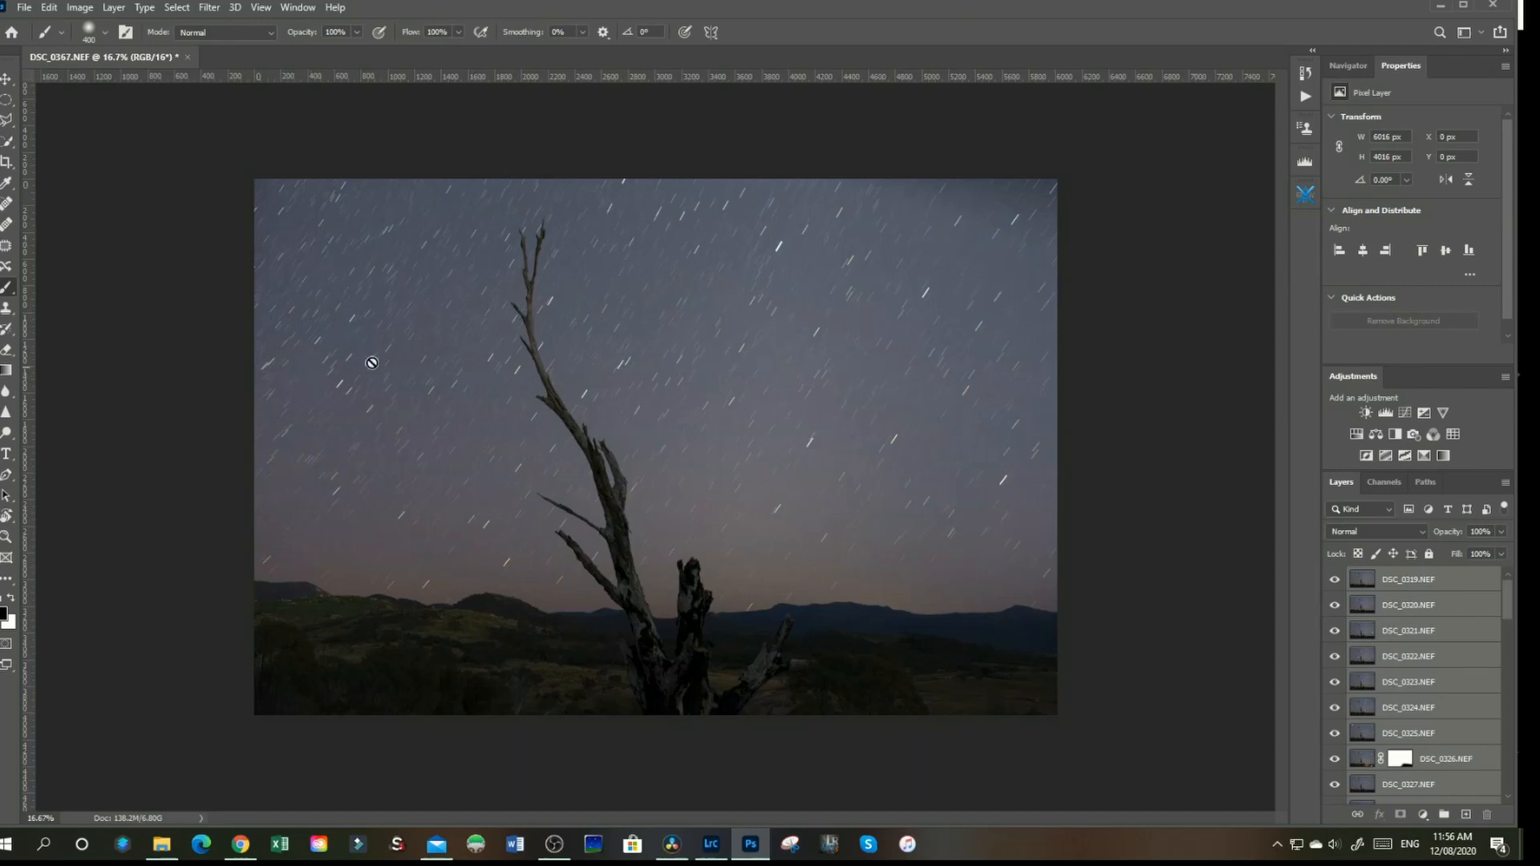
pyautogui.moveTo(401, 305)
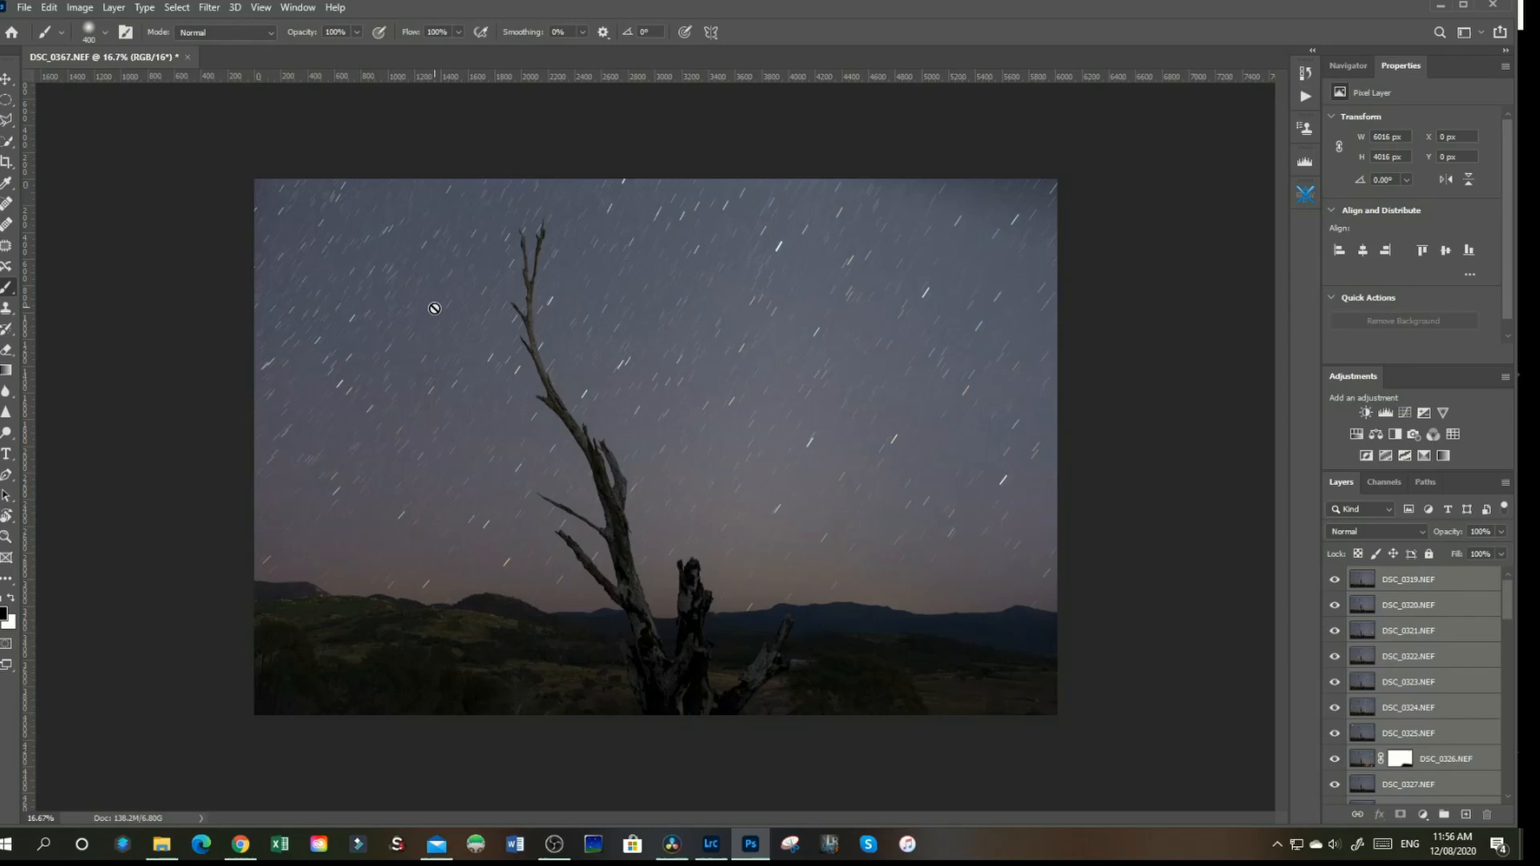
pyautogui.moveTo(460, 346)
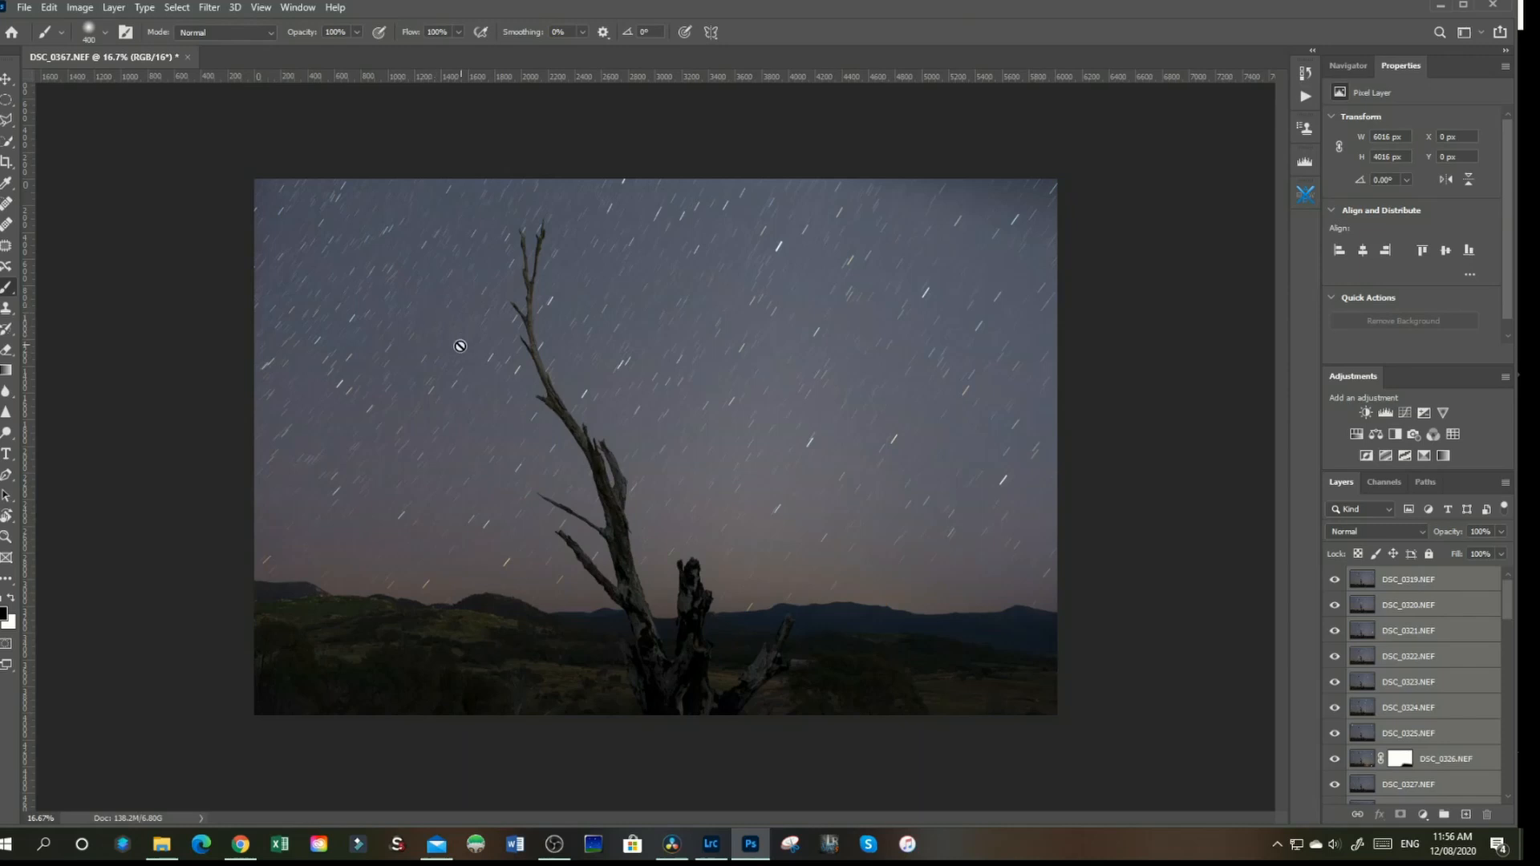
pyautogui.moveTo(402, 618)
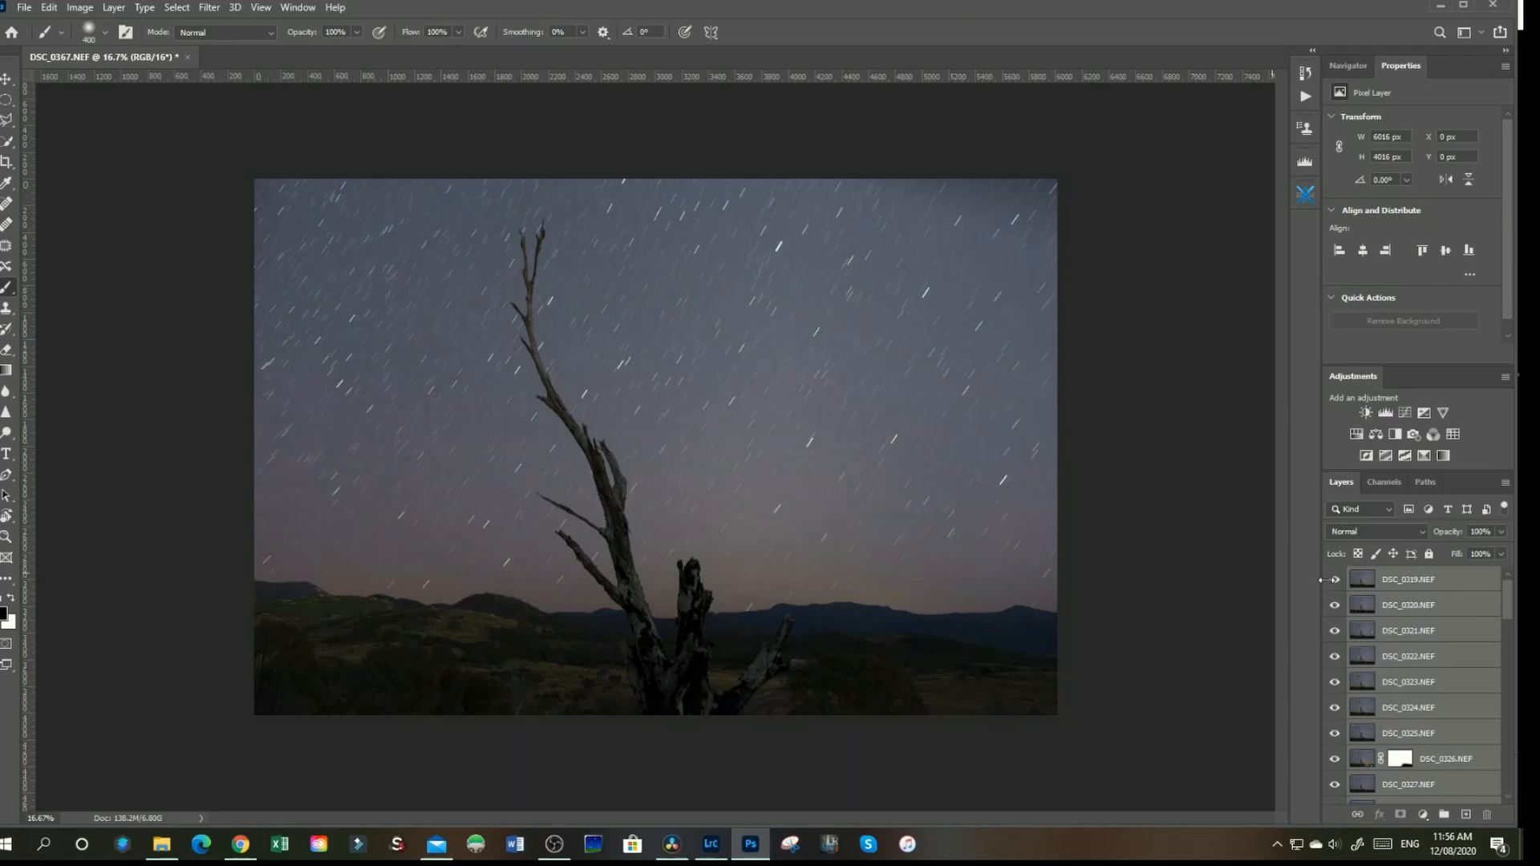
# Step: Select the frame layers from DSC_0319 down through DSC_0367 in the Layers panel
pyautogui.click(1407, 579)
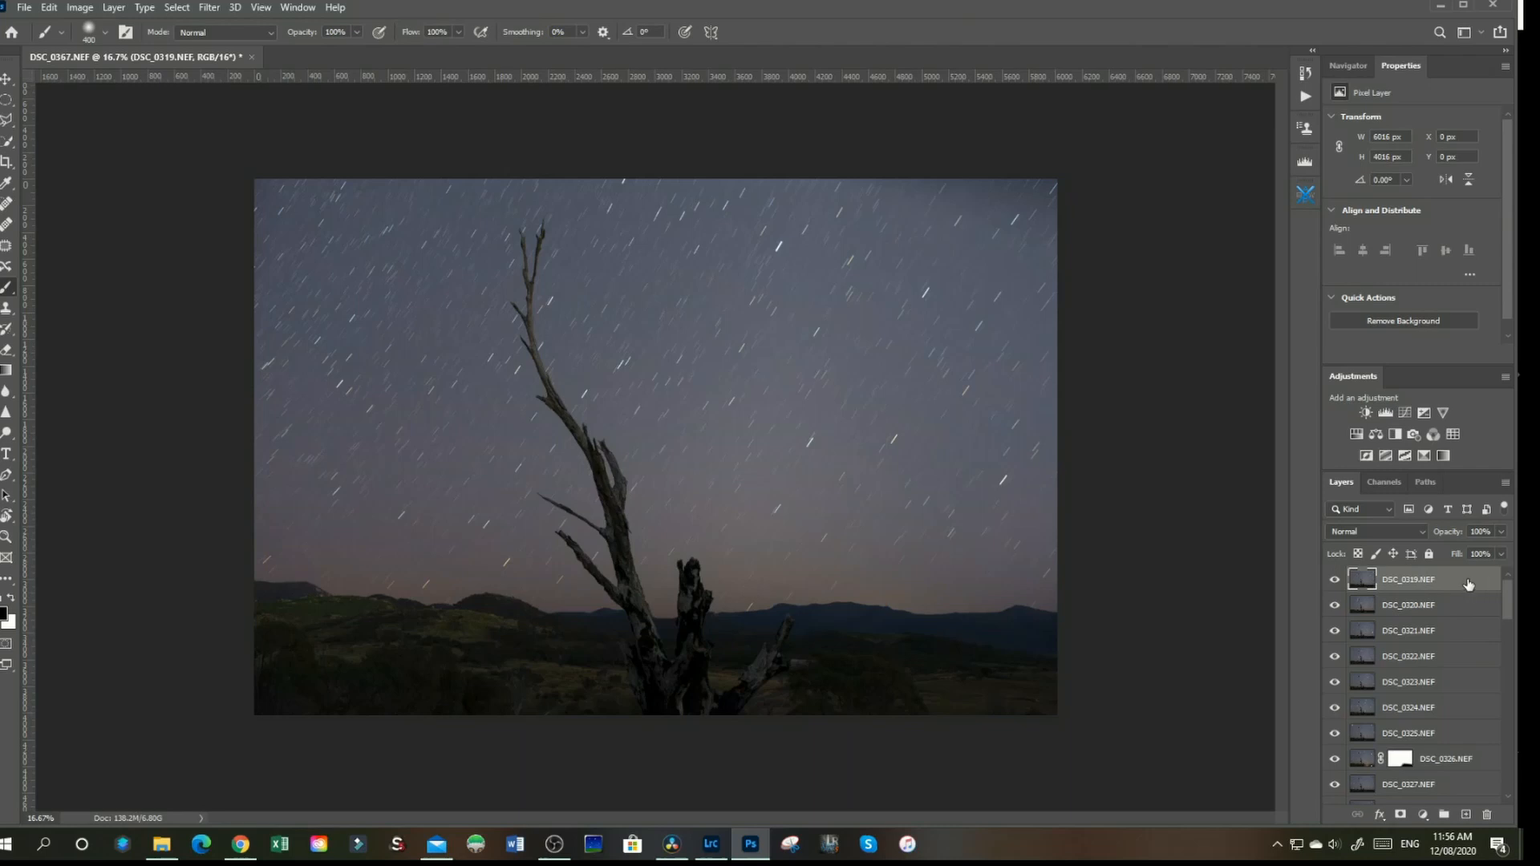
pyautogui.scroll(-3)
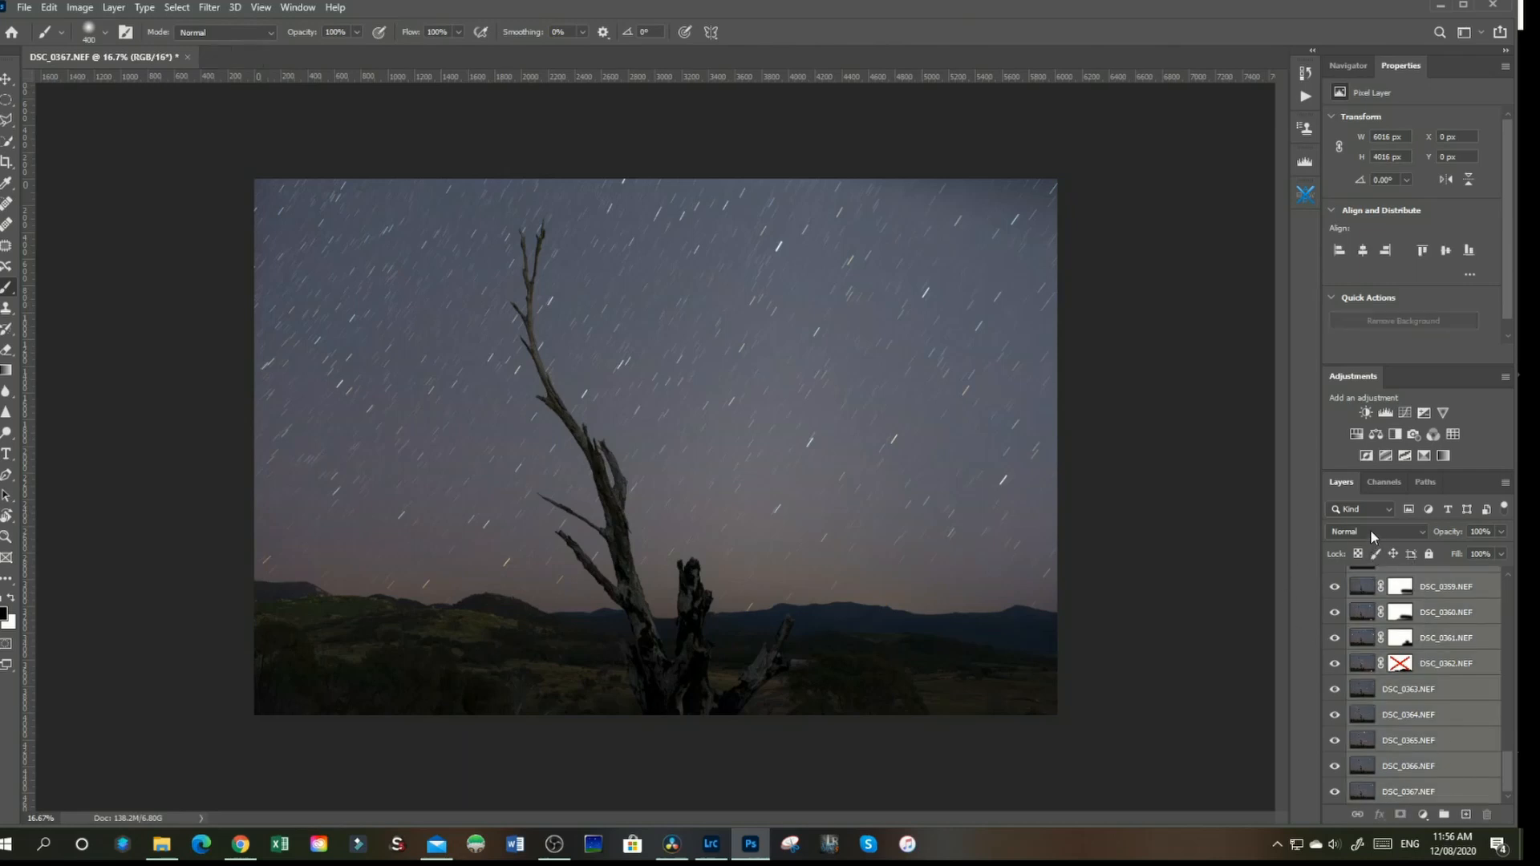
# Step: Set the selected frame layers to Lighten so the stars merge into trails
pyautogui.click(1374, 531)
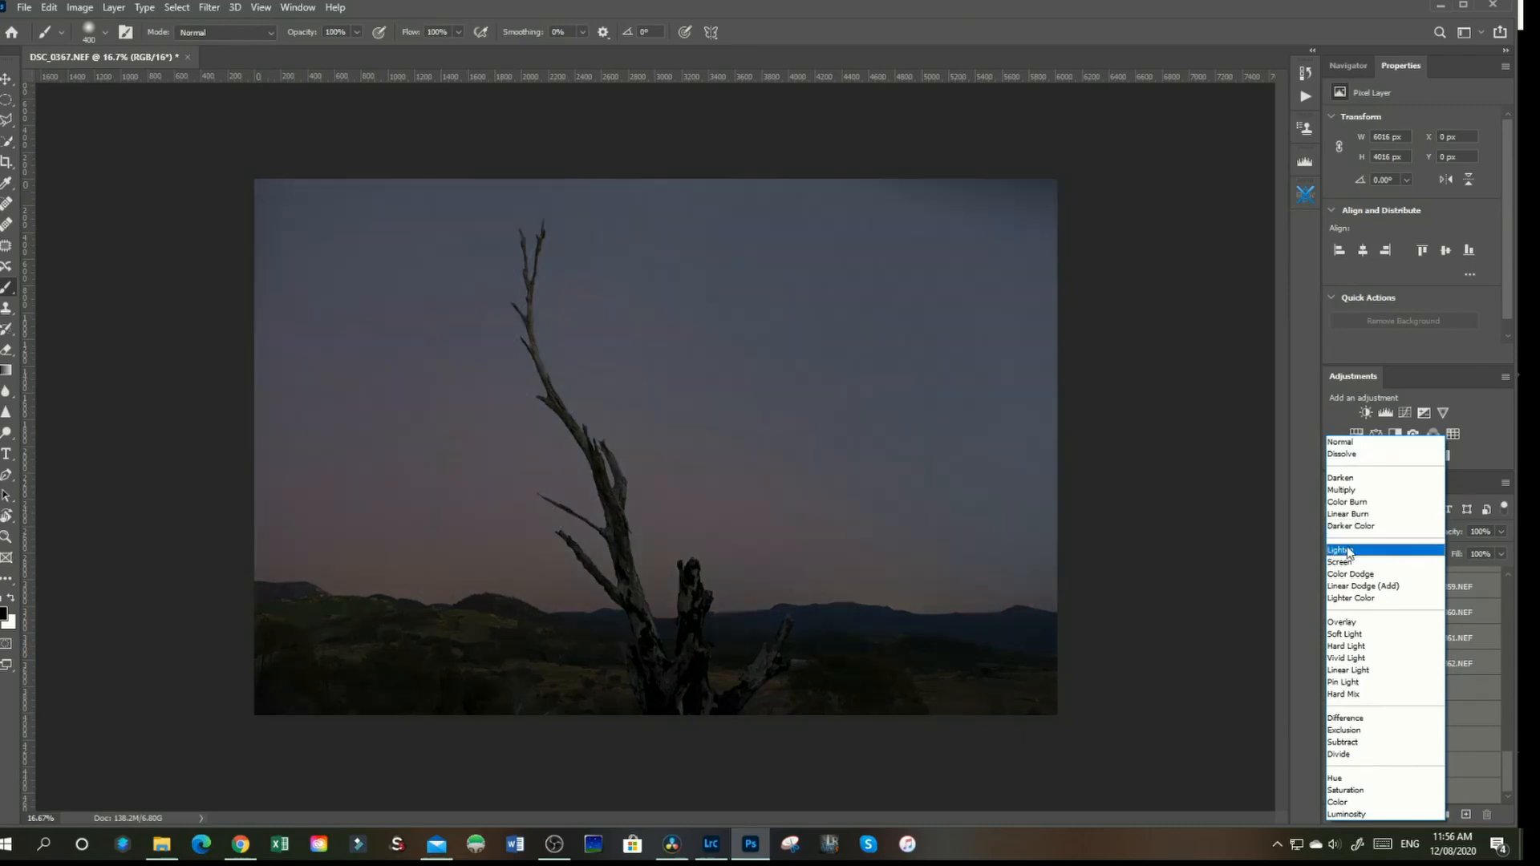
pyautogui.click(1344, 548)
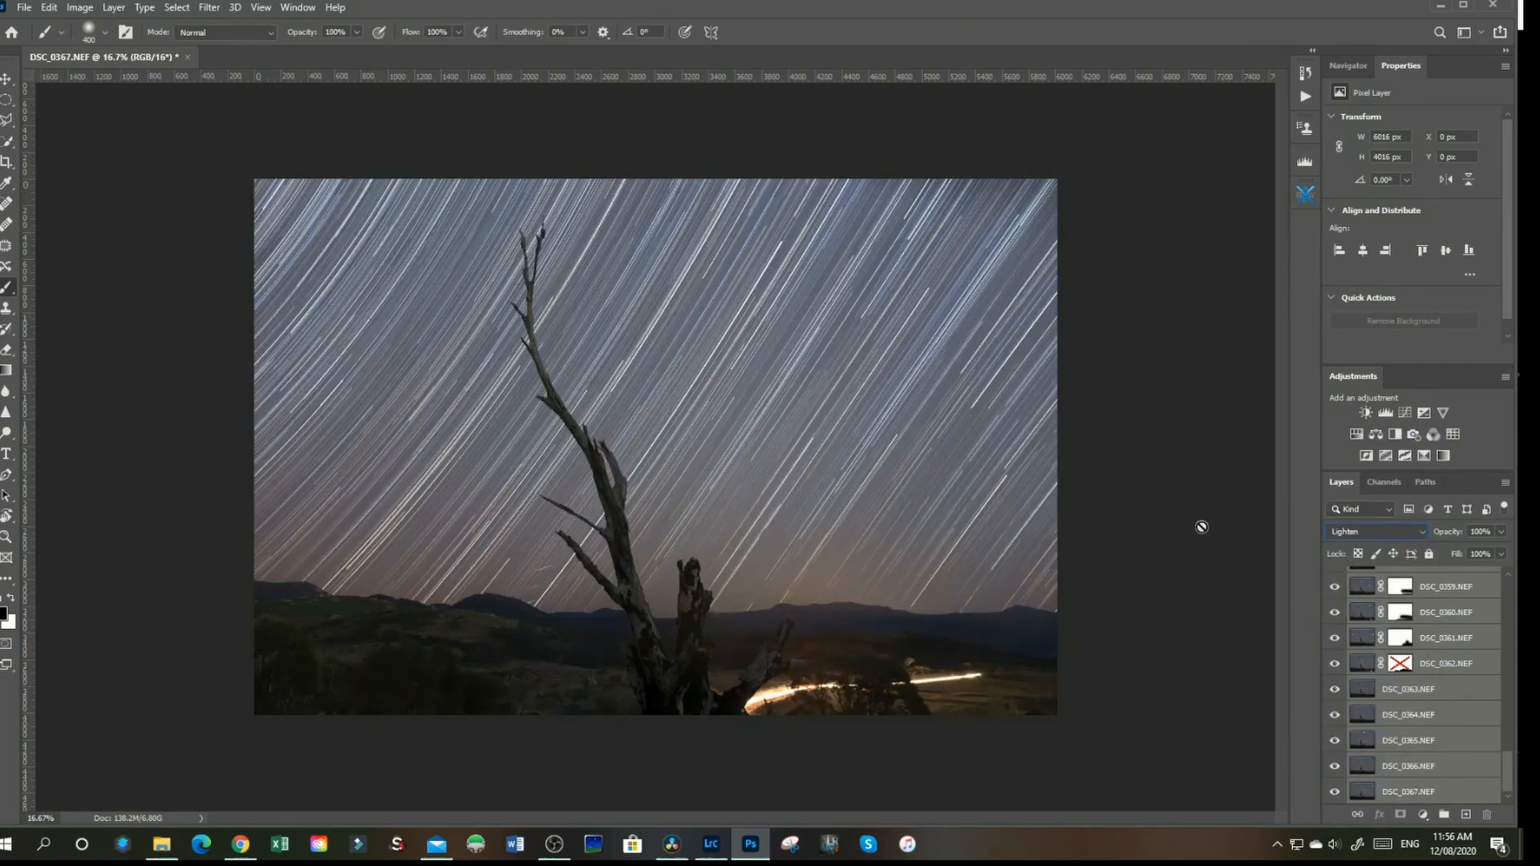
pyautogui.moveTo(856, 640)
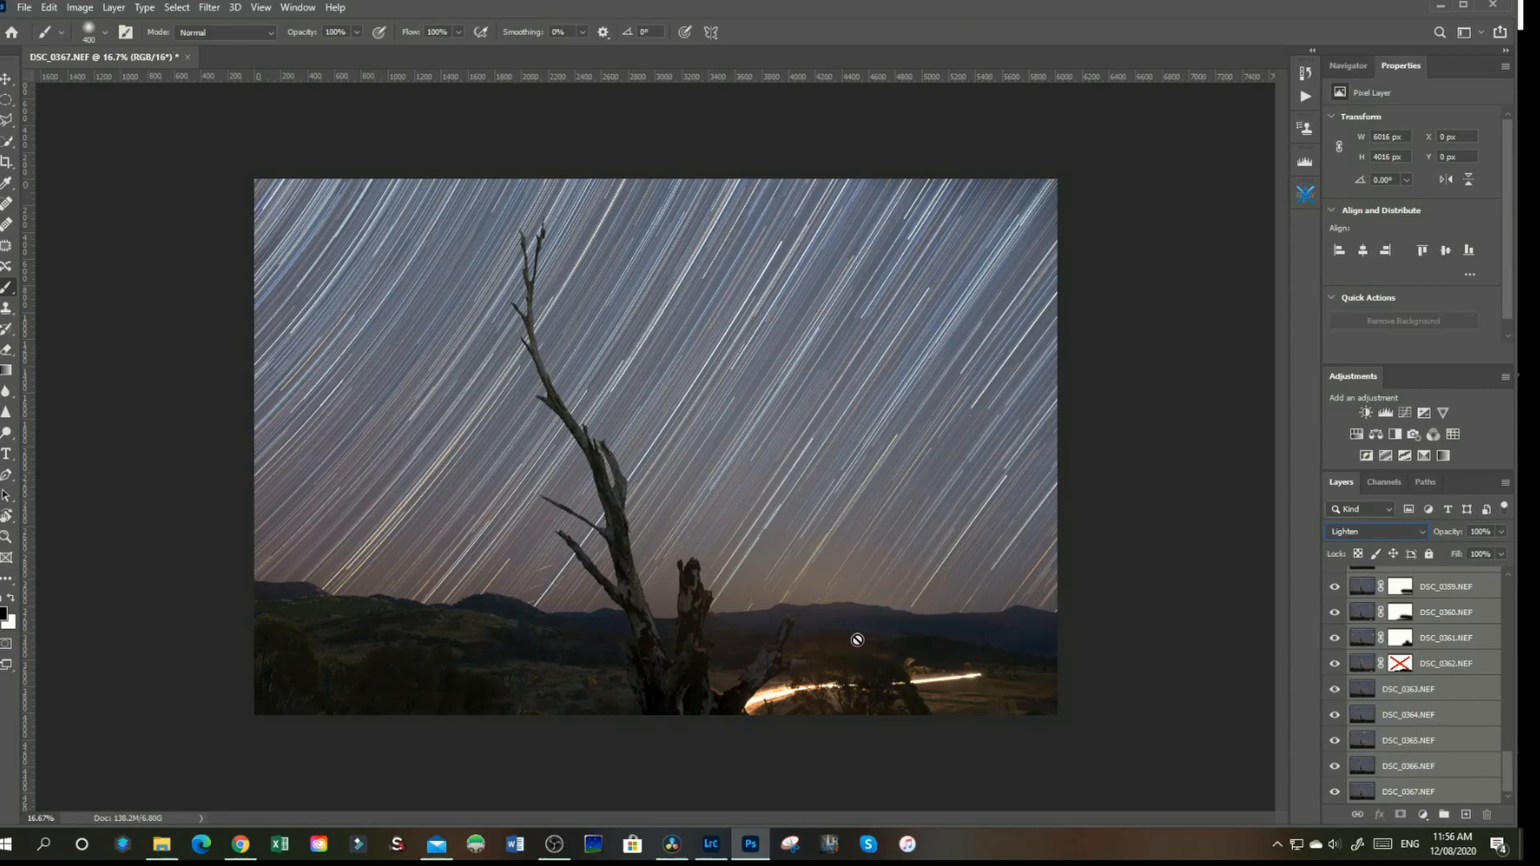
pyautogui.moveTo(740, 712)
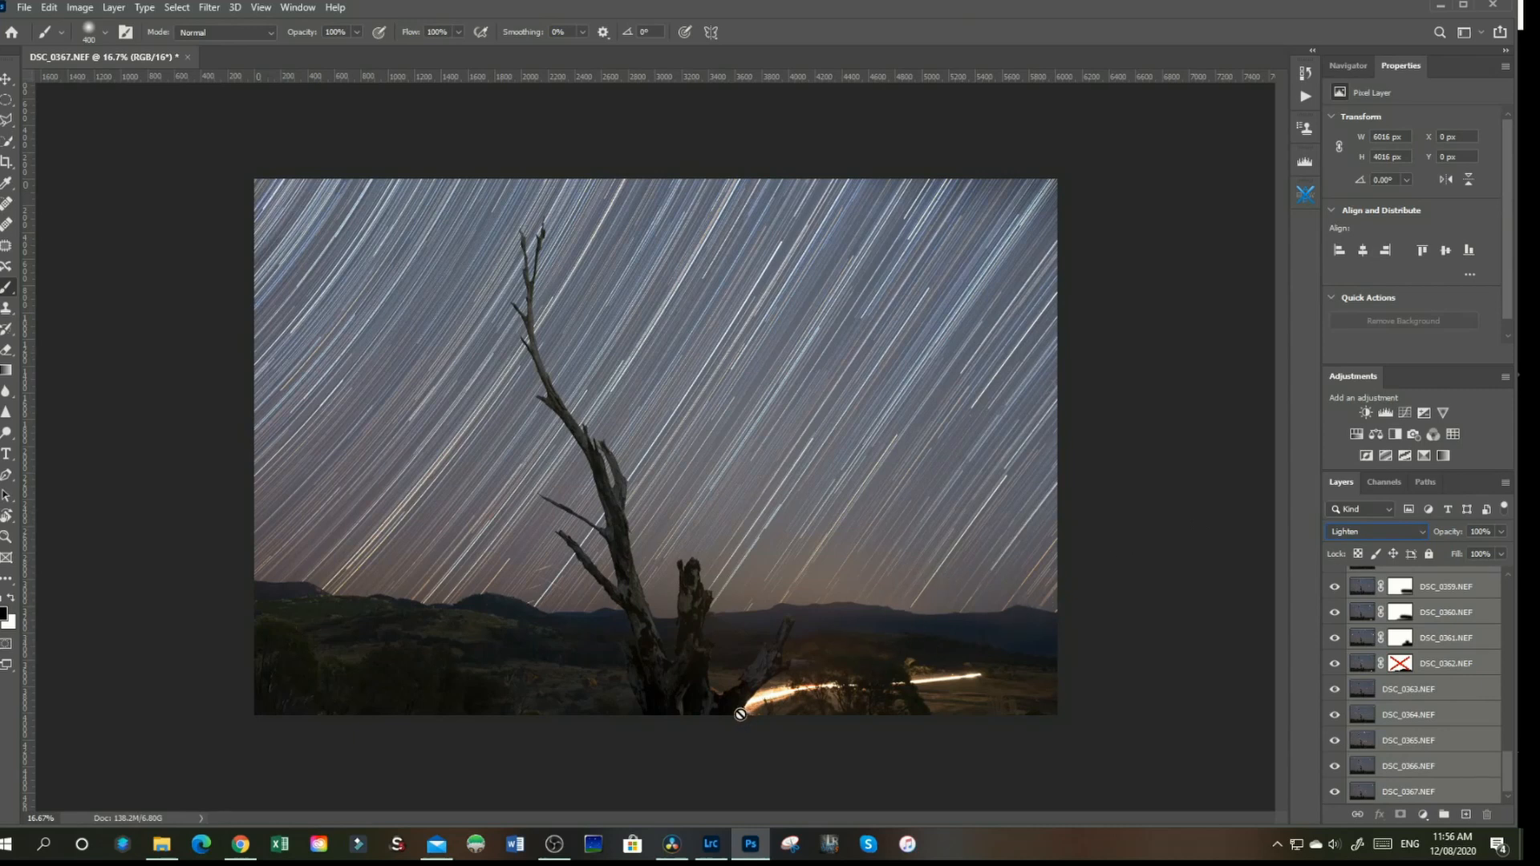
pyautogui.moveTo(955, 680)
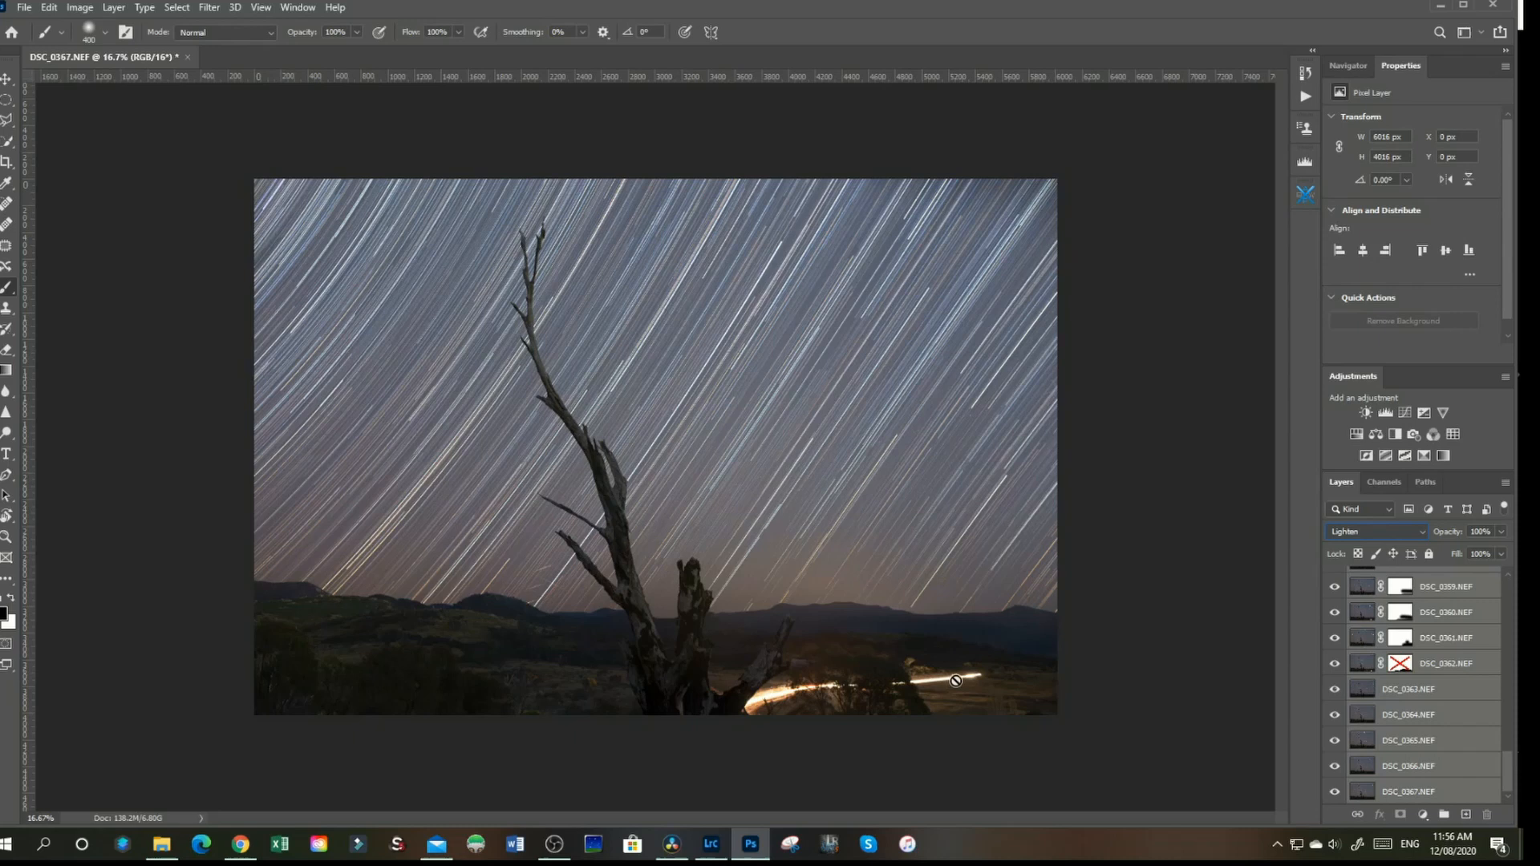
pyautogui.moveTo(834, 704)
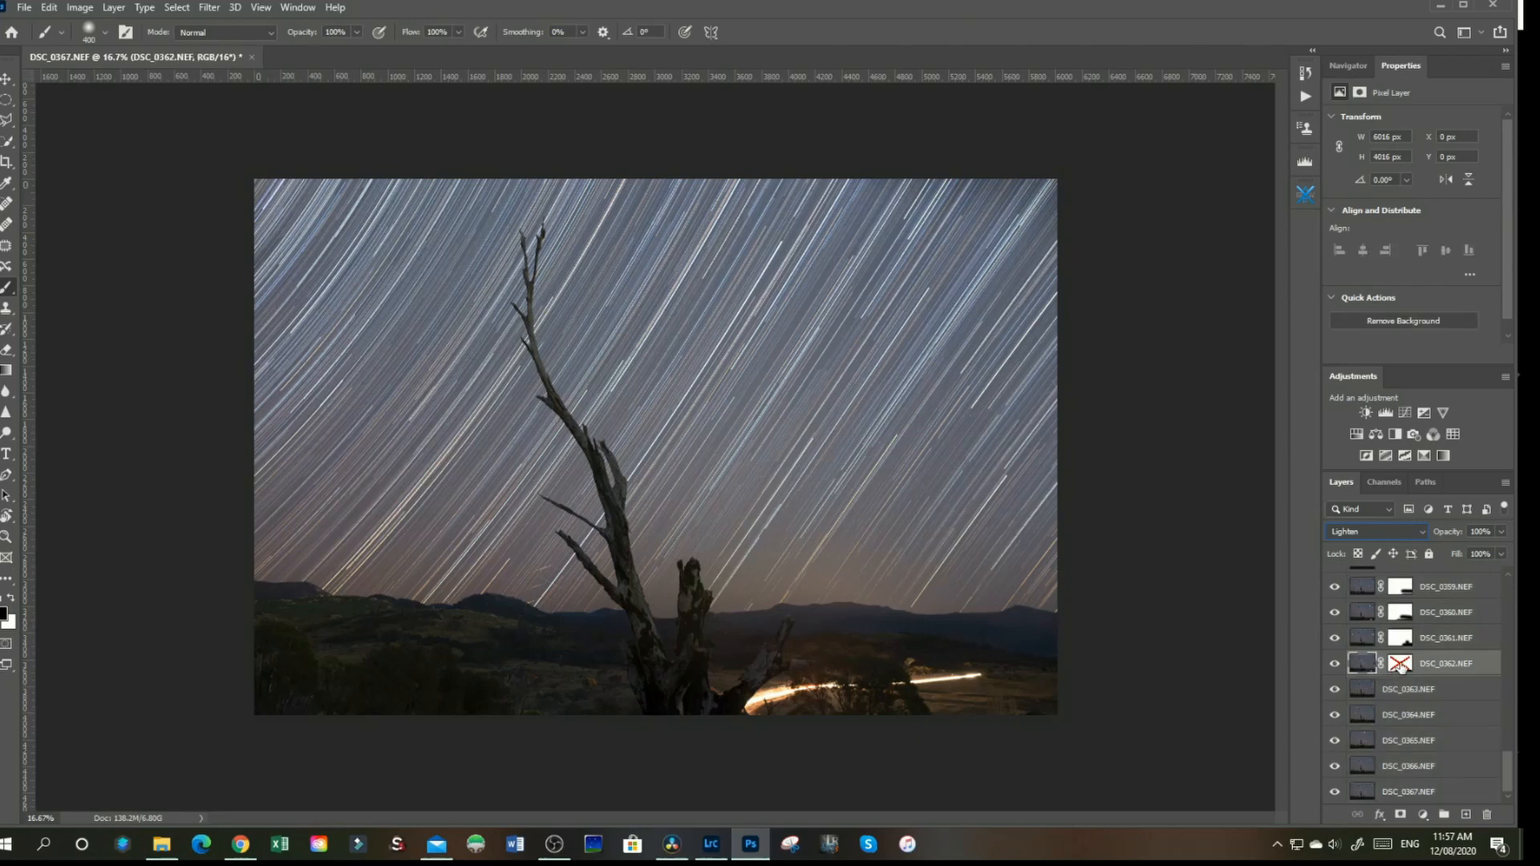
# Step: Remove the old mask on DSC_0362 and add a fresh empty layer mask
pyautogui.click(1399, 663)
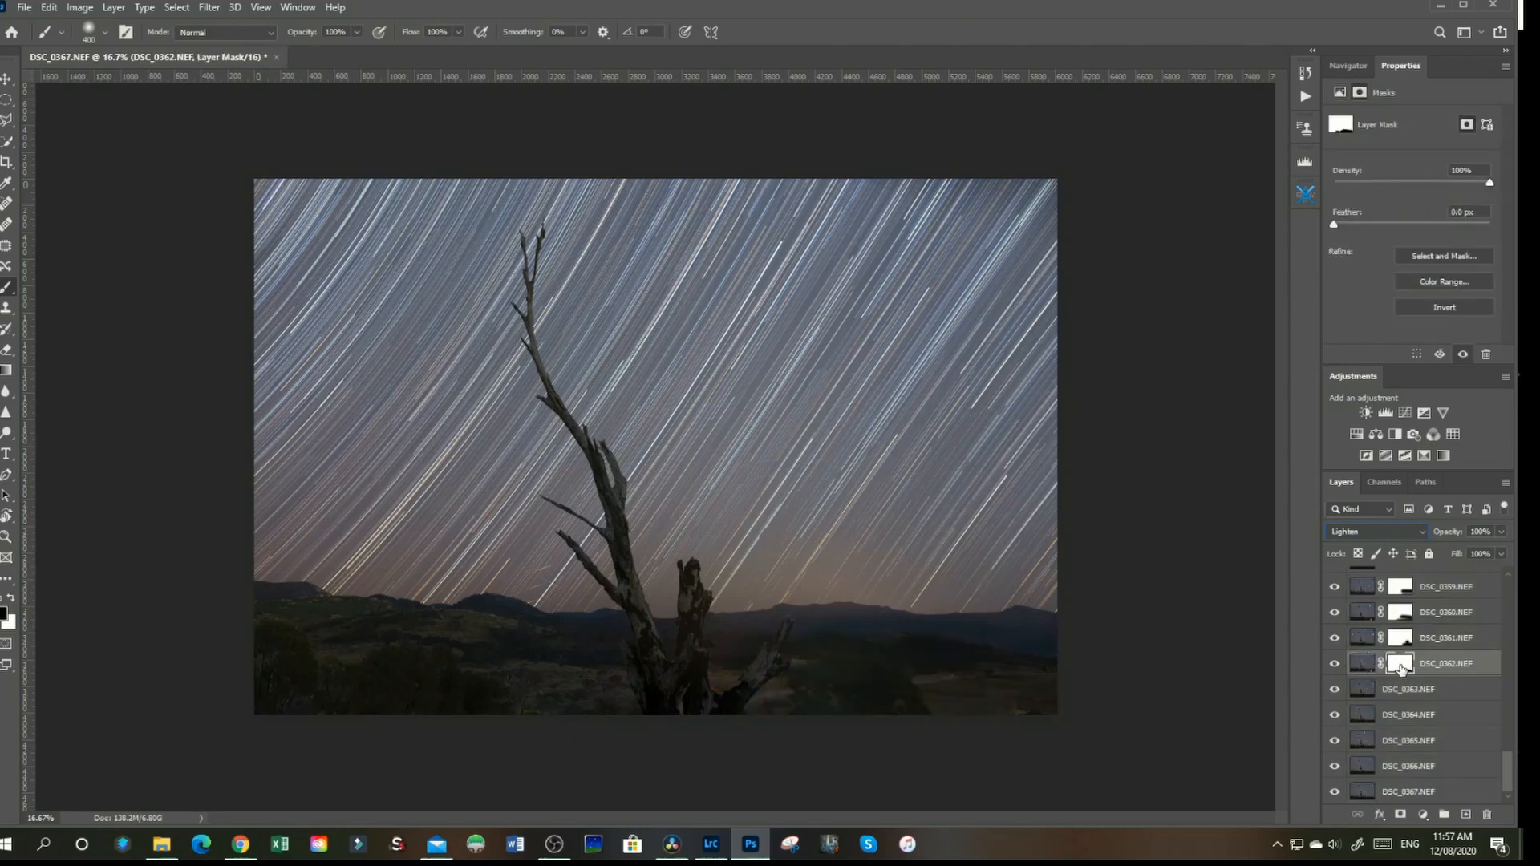
pyautogui.rightClick(1400, 662)
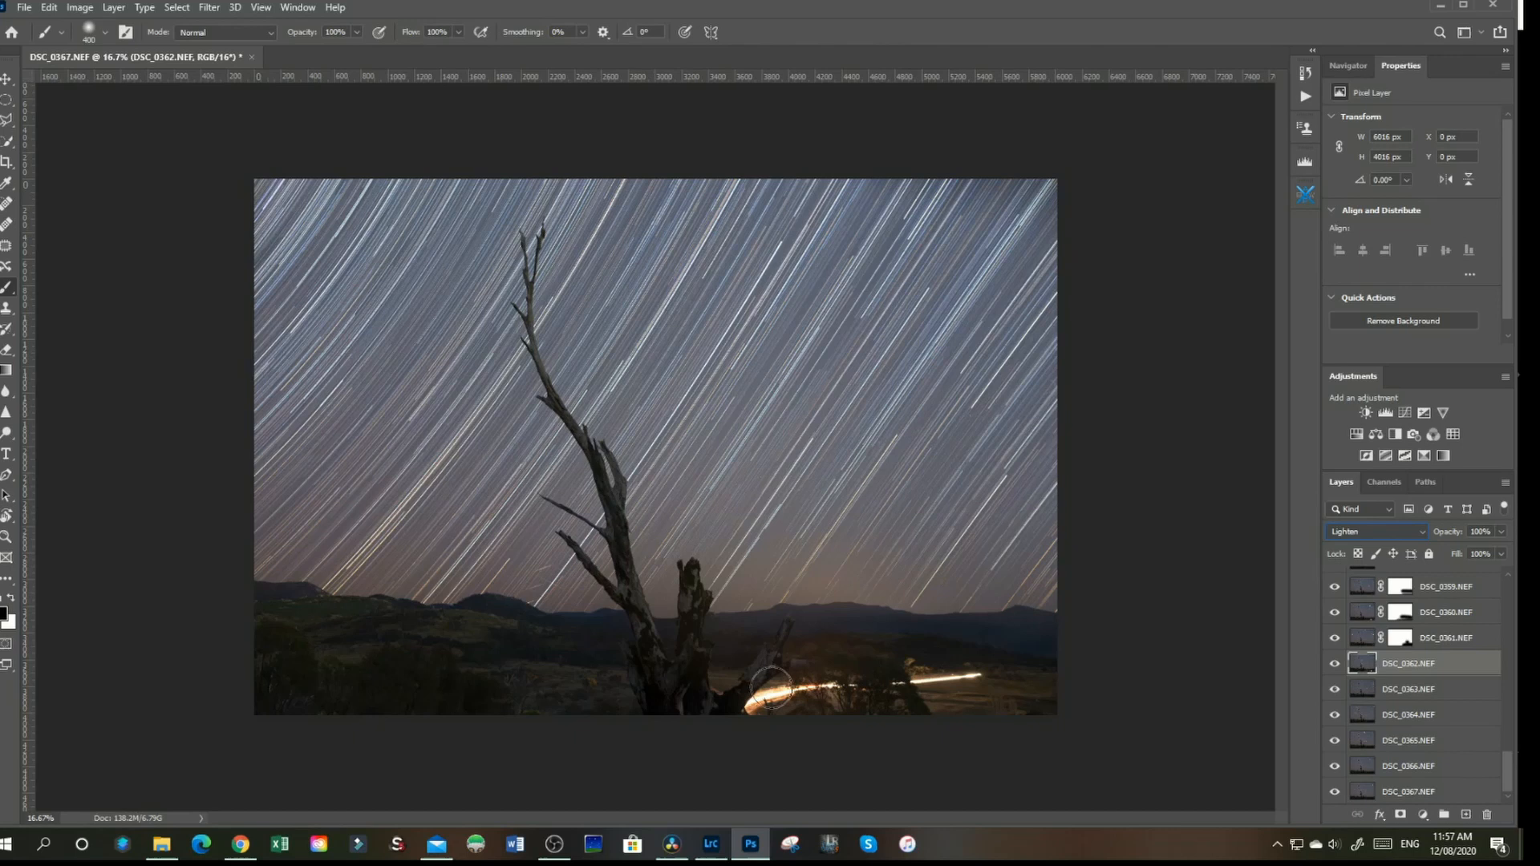
pyautogui.moveTo(1378, 780)
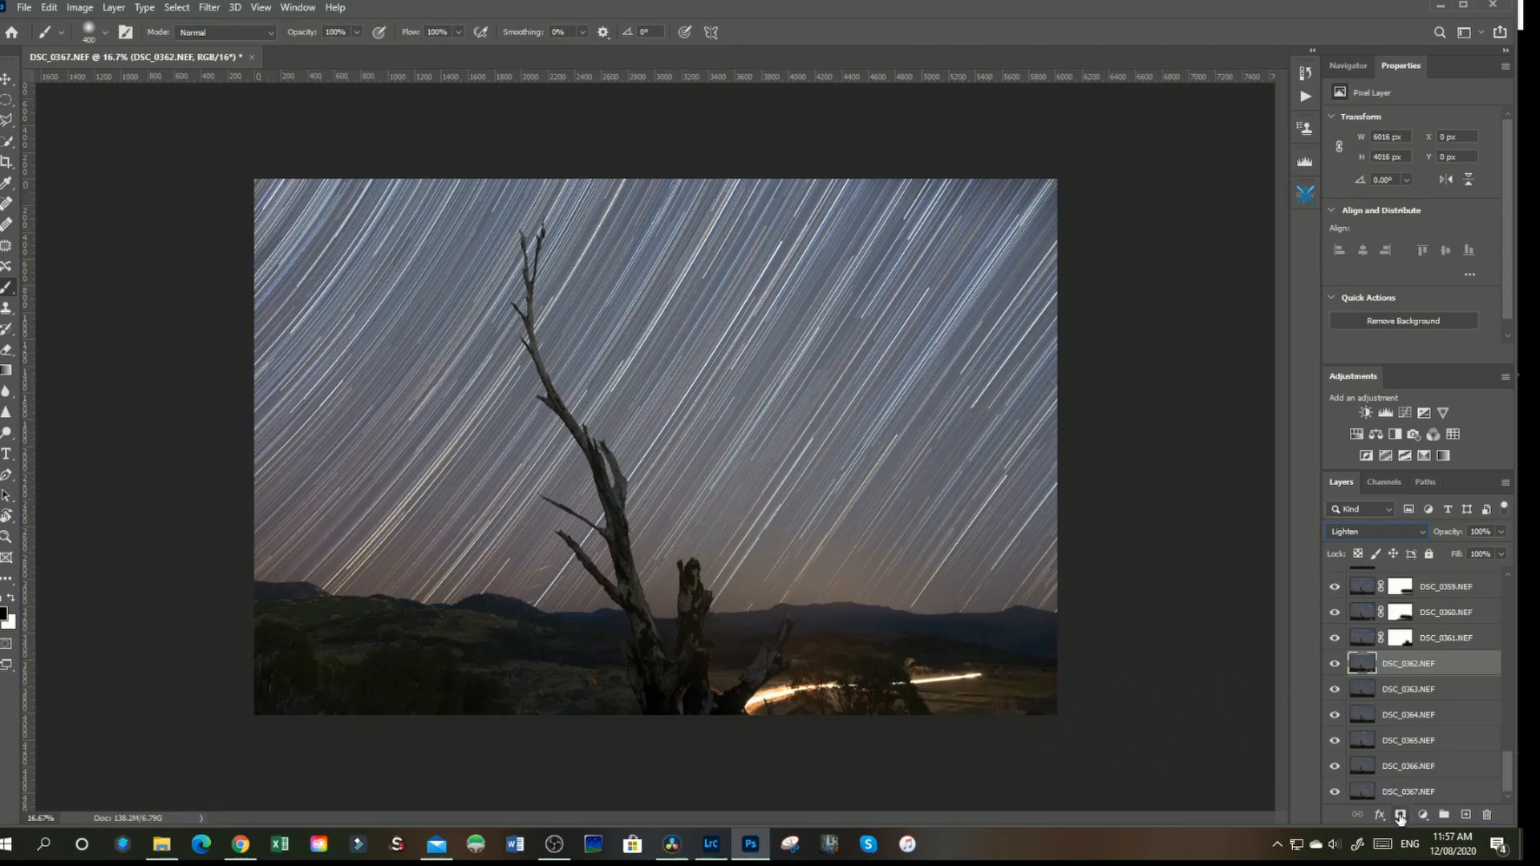
pyautogui.click(1443, 814)
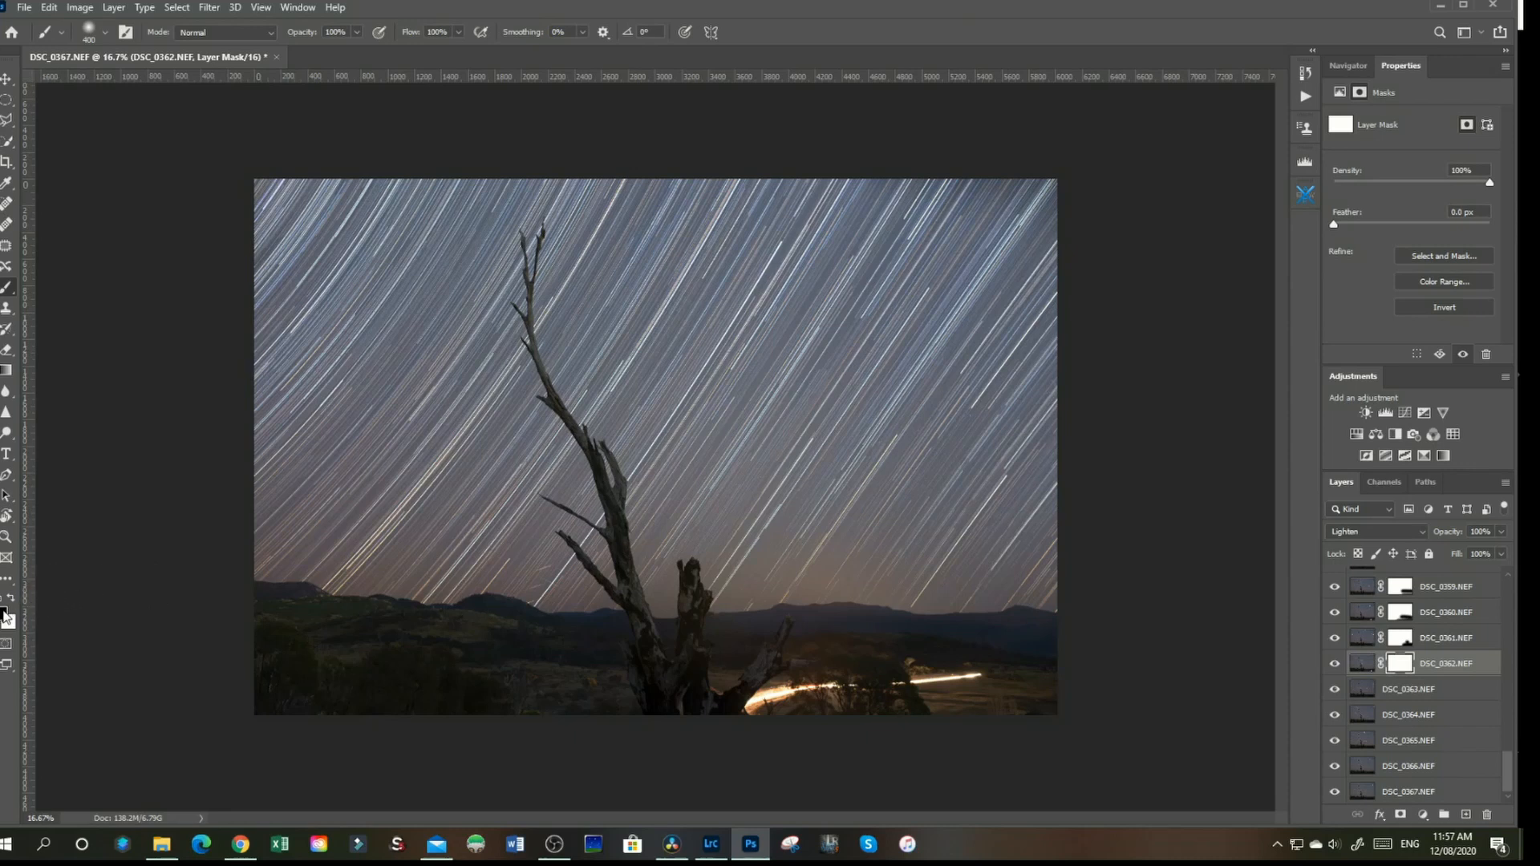
pyautogui.moveTo(5, 614)
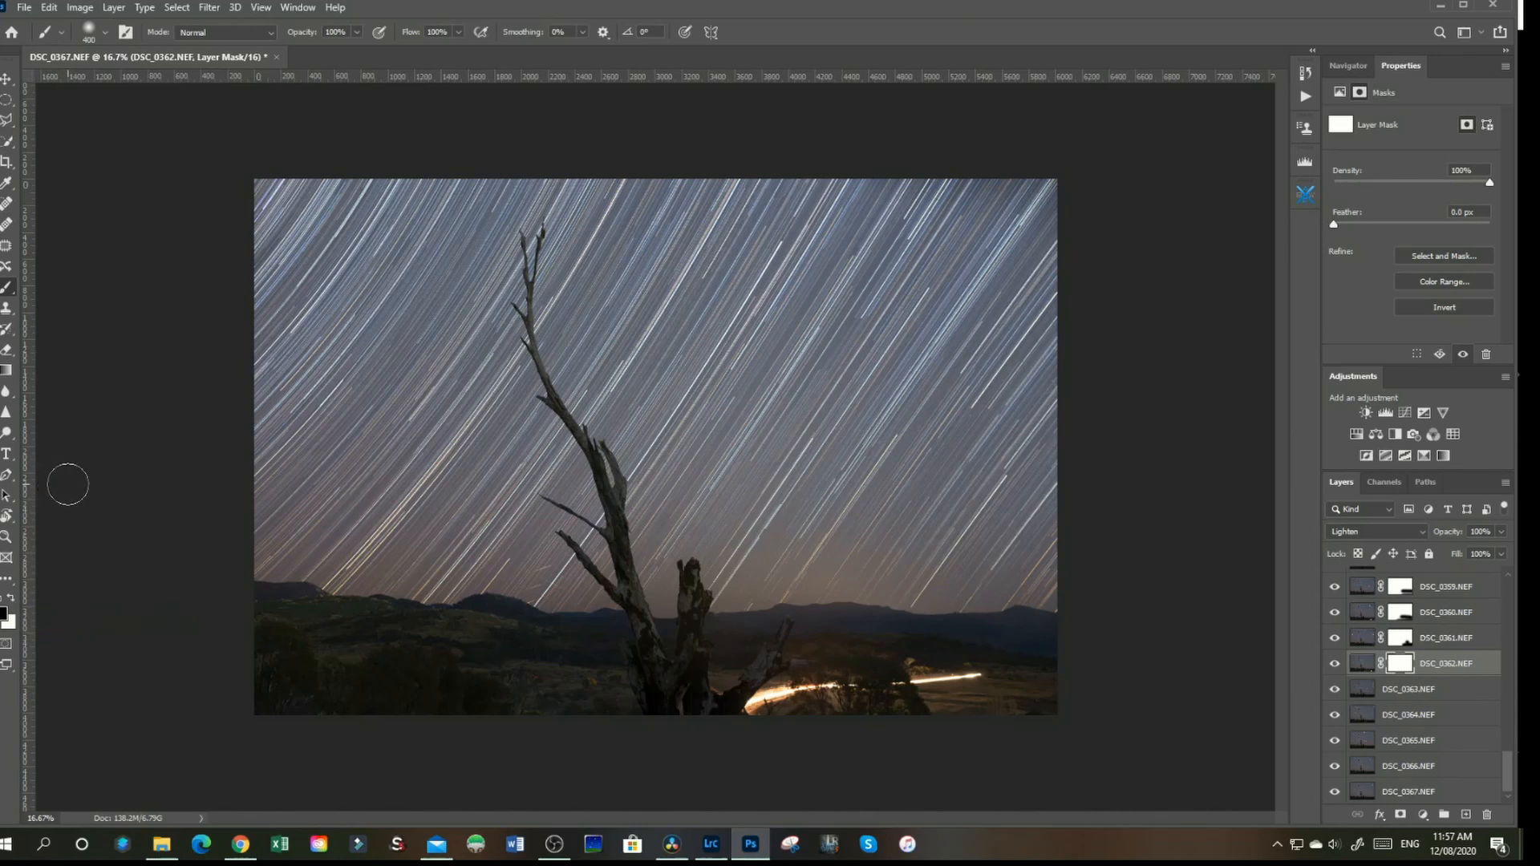
pyautogui.moveTo(250, 106)
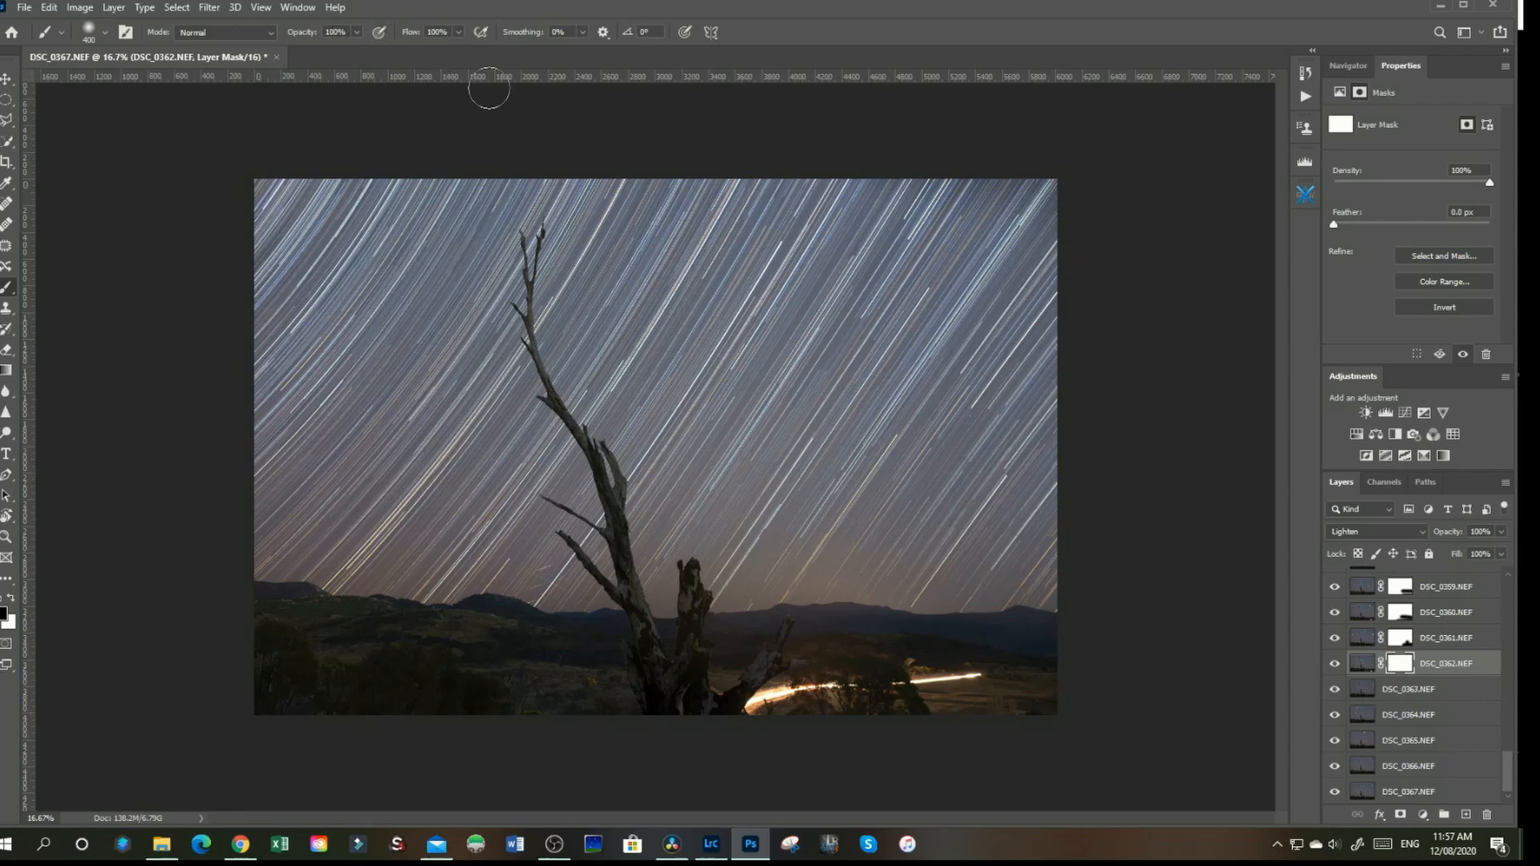
pyautogui.moveTo(486, 655)
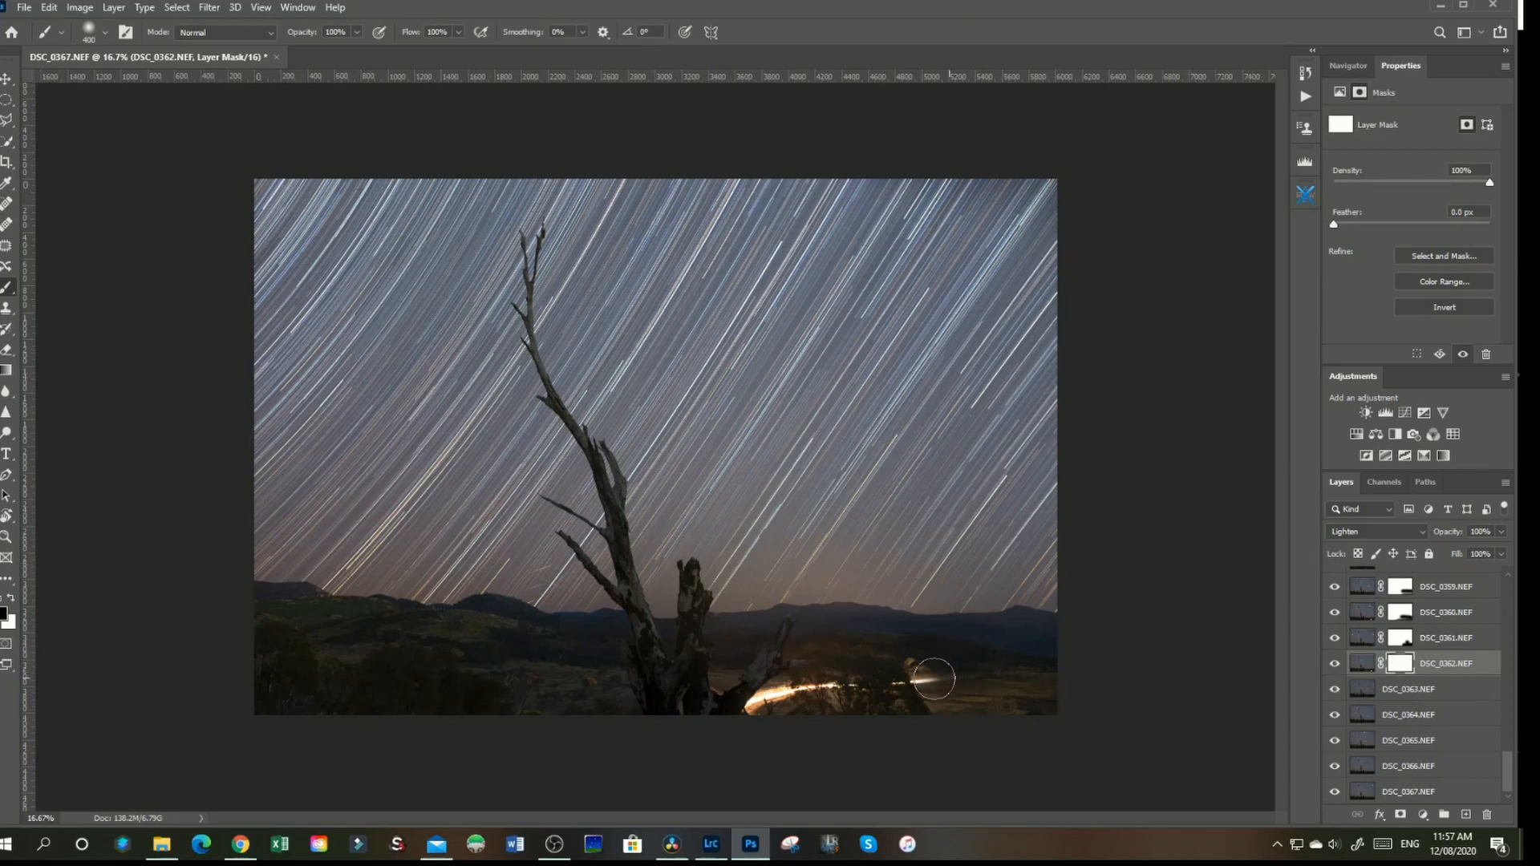
# Step: Paint black over the car light streak in DSC_0362's mask to hide it
pyautogui.moveTo(932, 677); pyautogui.dragTo(728, 690)
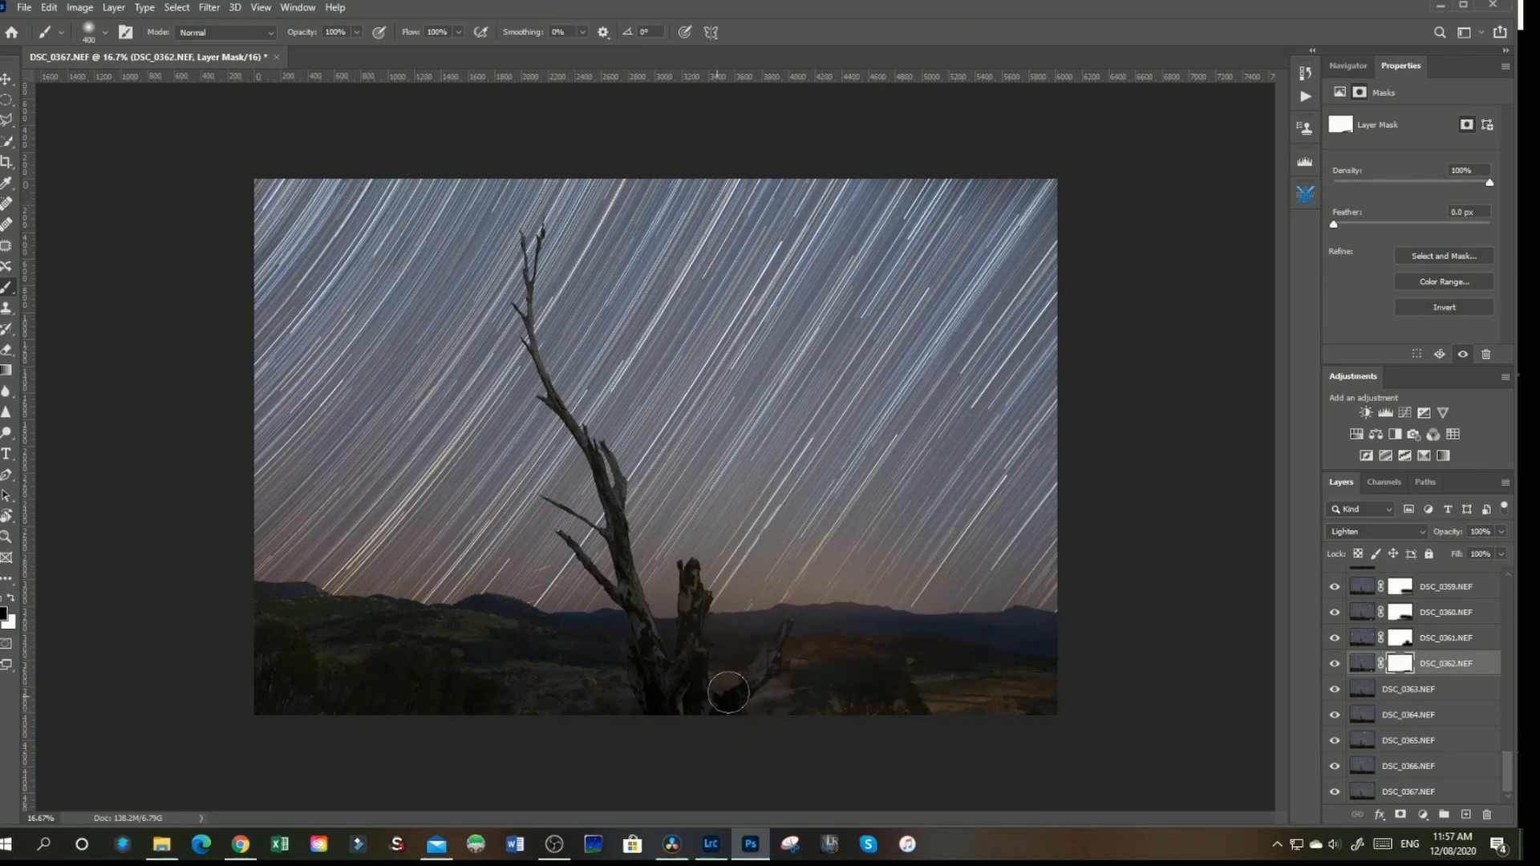
pyautogui.moveTo(727, 693); pyautogui.dragTo(968, 680)
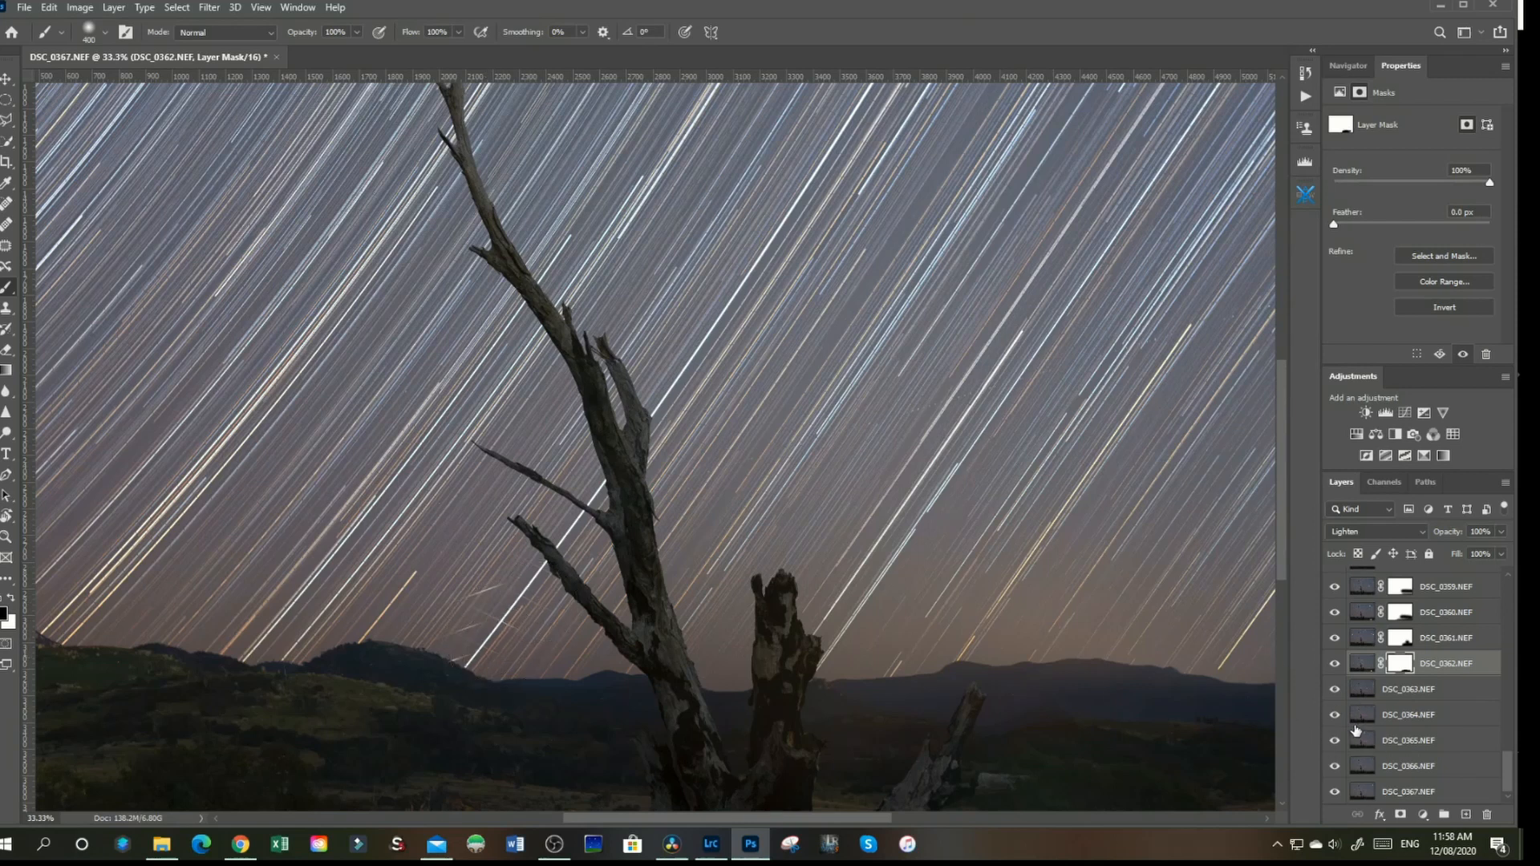
pyautogui.moveTo(491, 624)
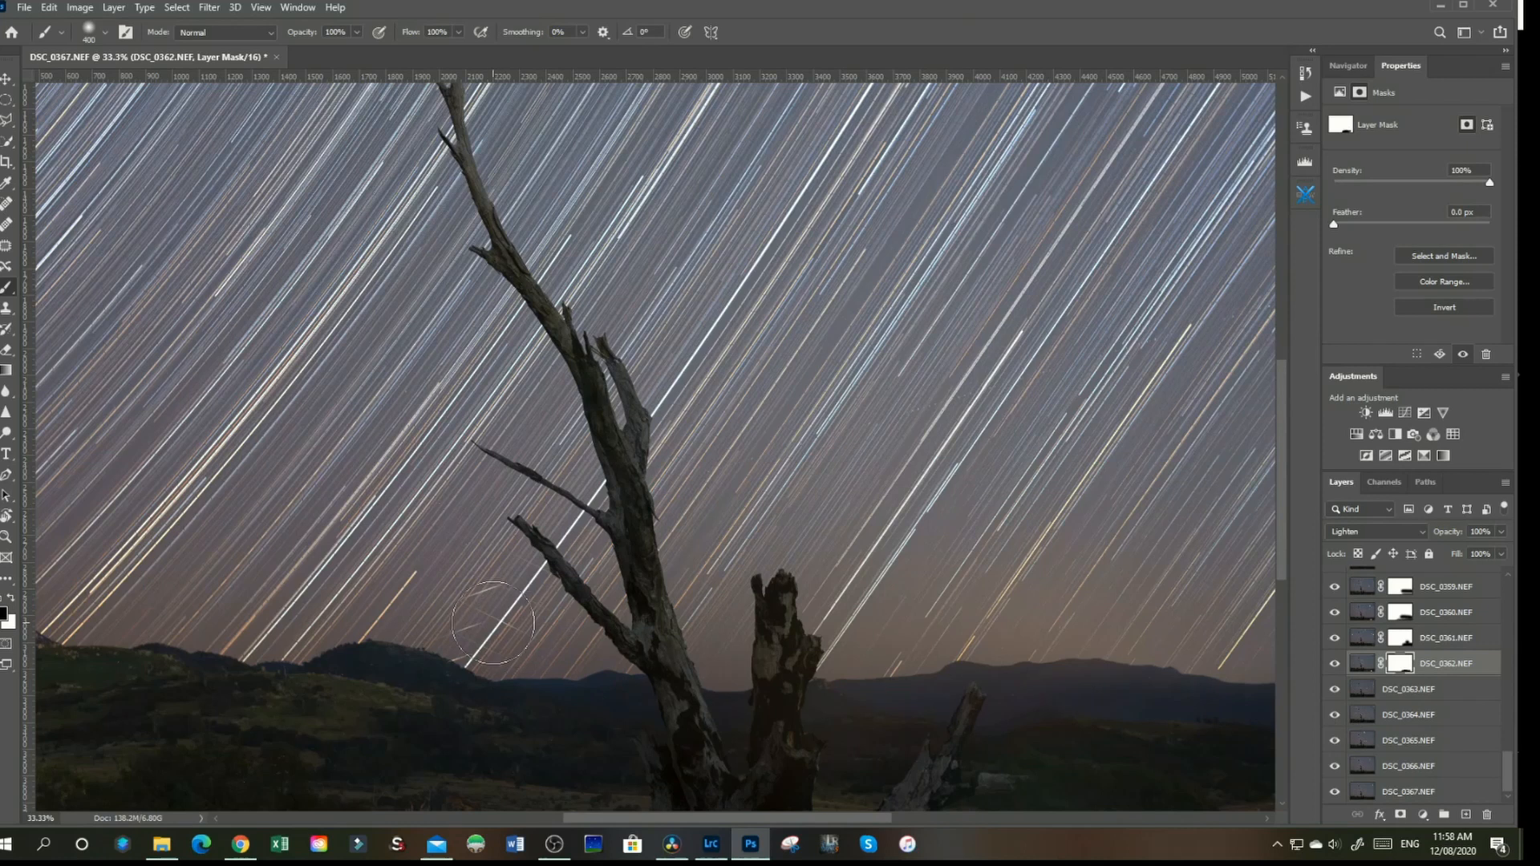